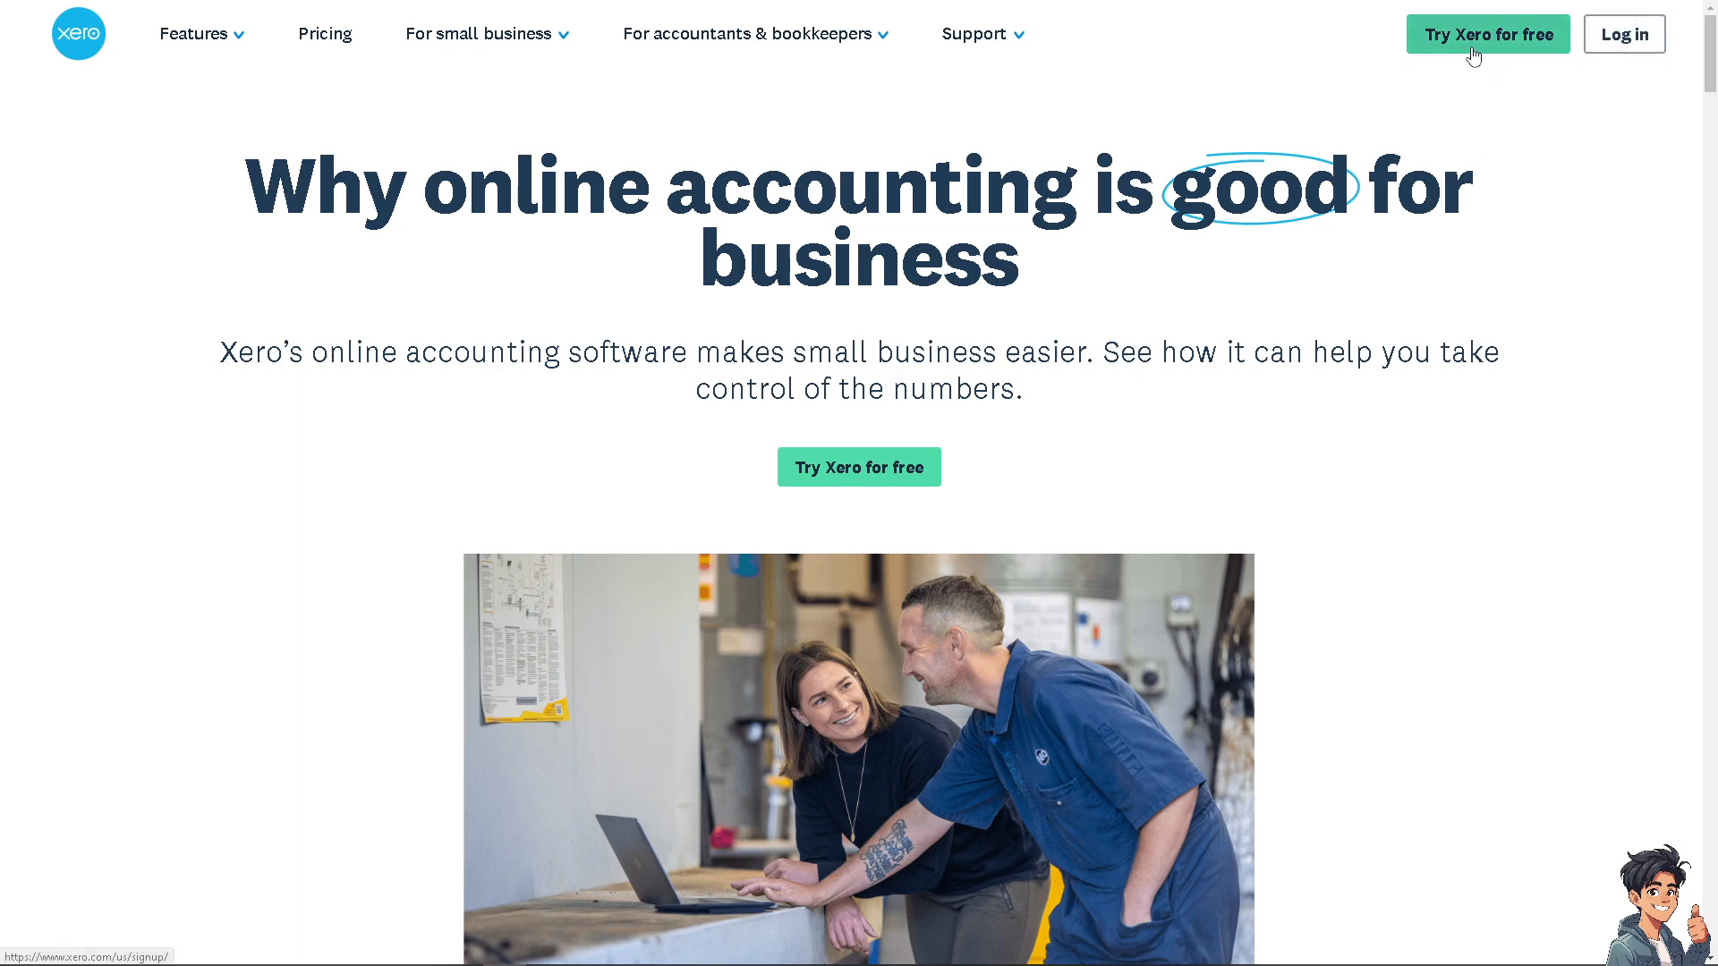
pyautogui.moveTo(859, 467)
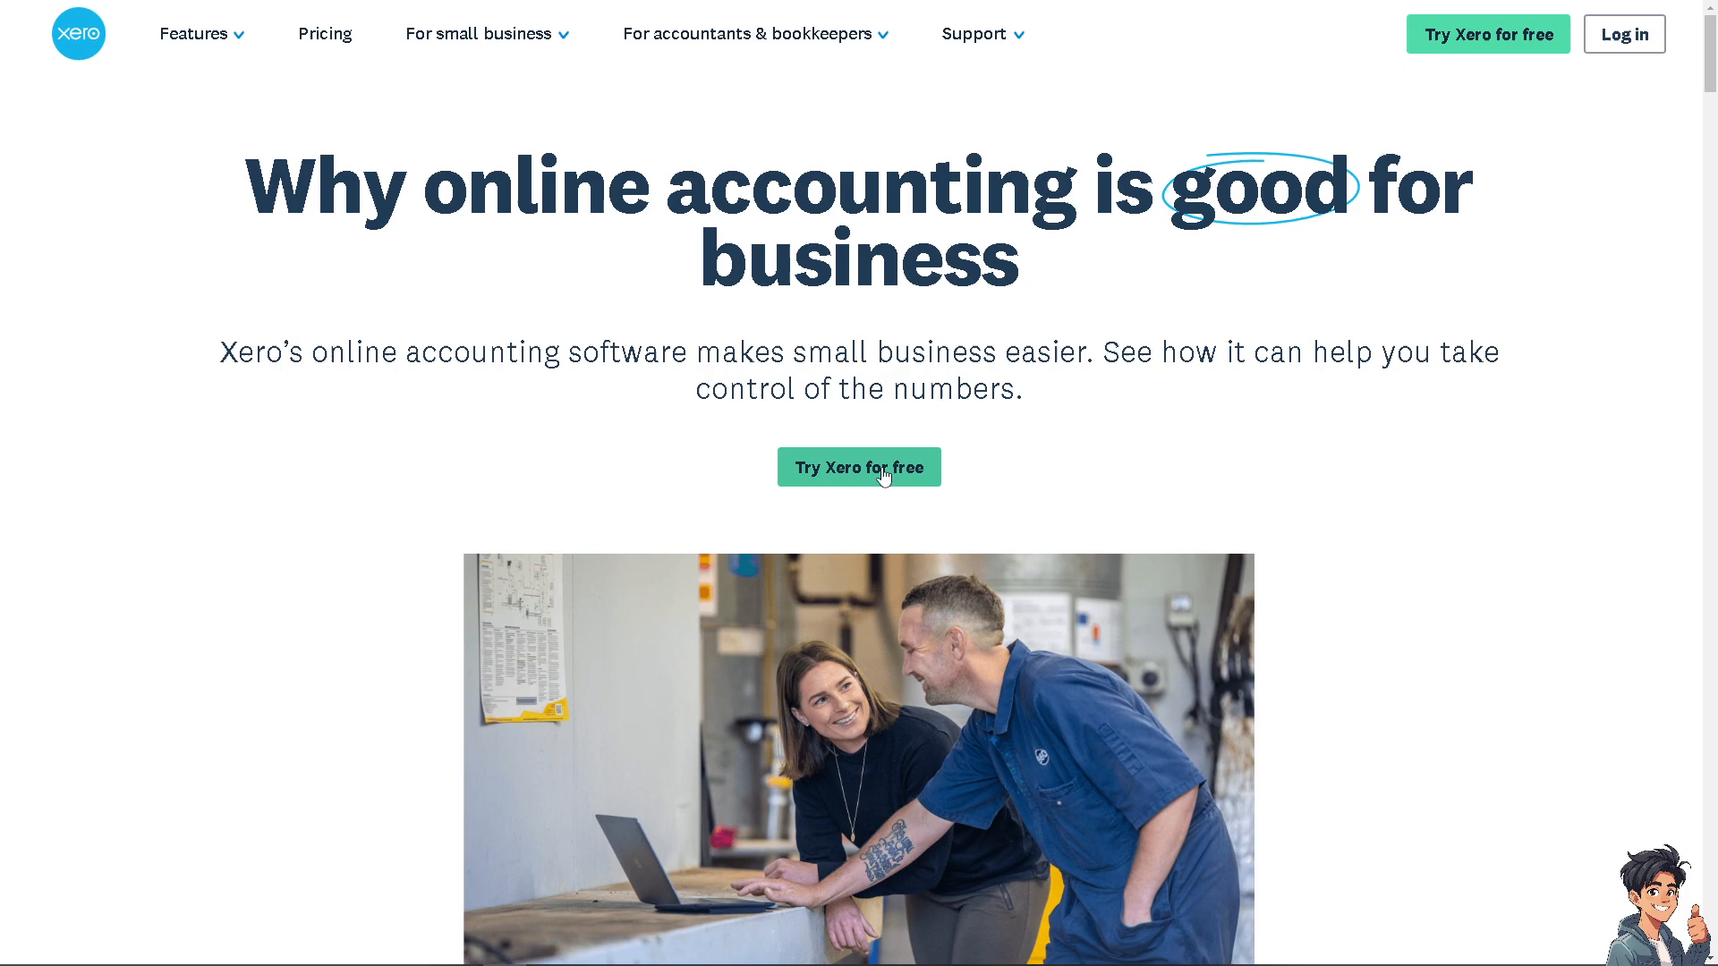
# Start the free Xero trial sign-up and enter the Demo Company organisation.
pyautogui.click(859, 467)
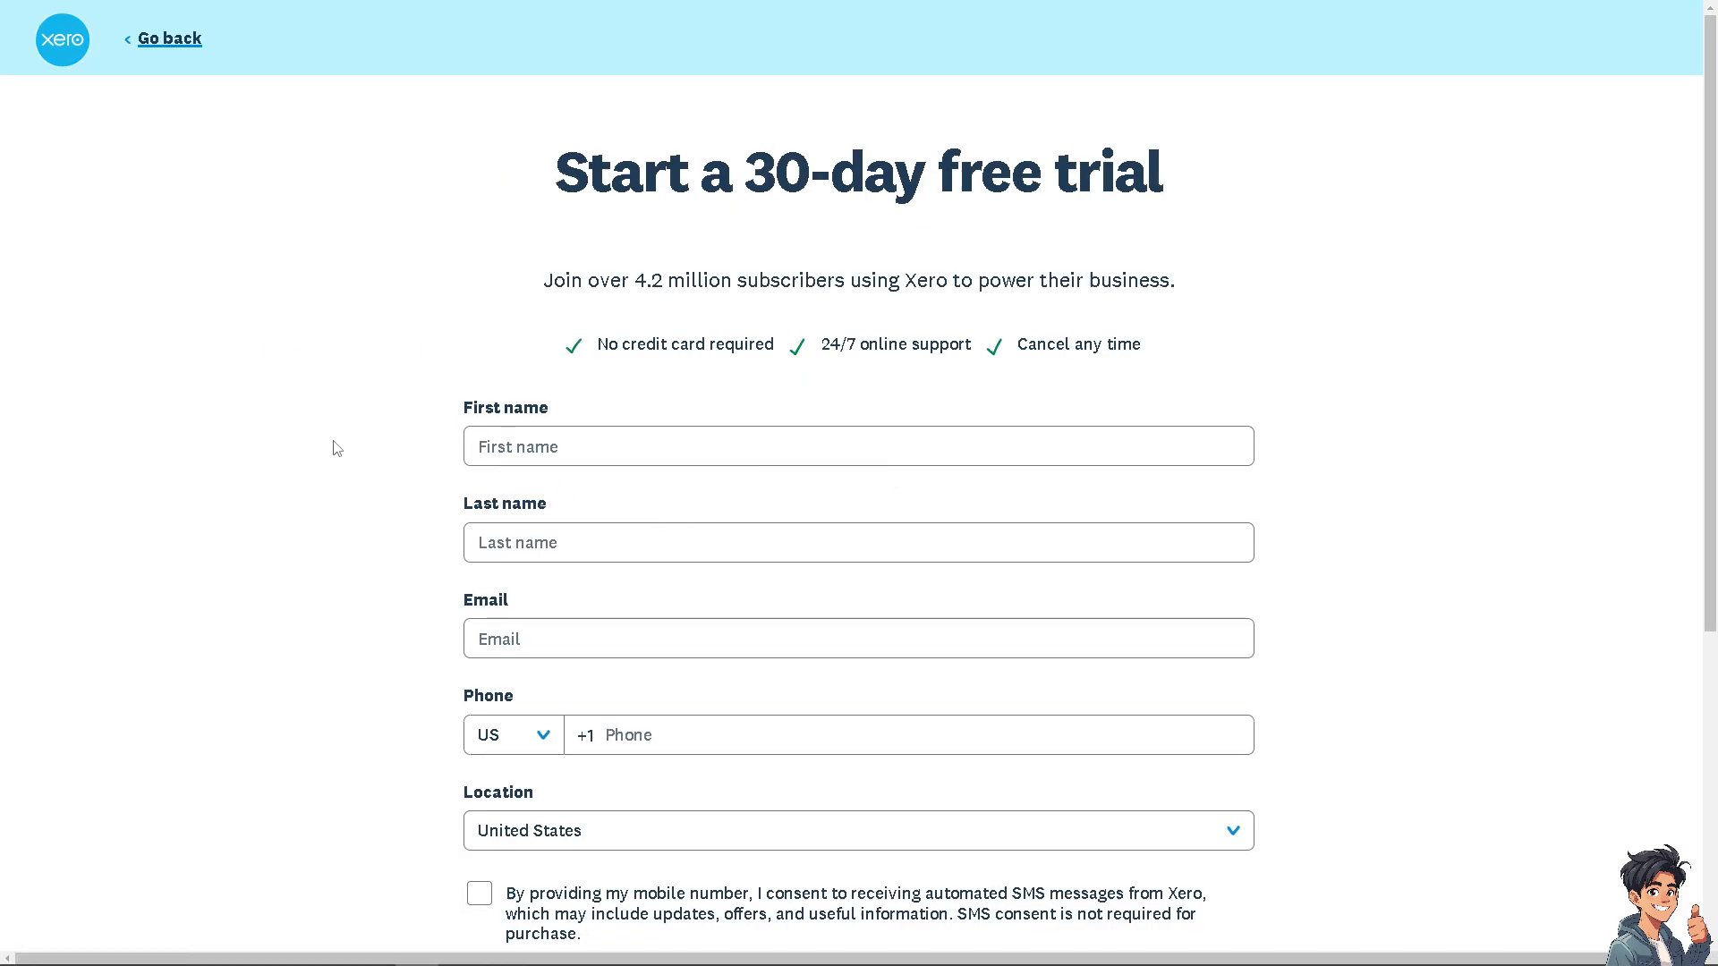
pyautogui.click(480, 892)
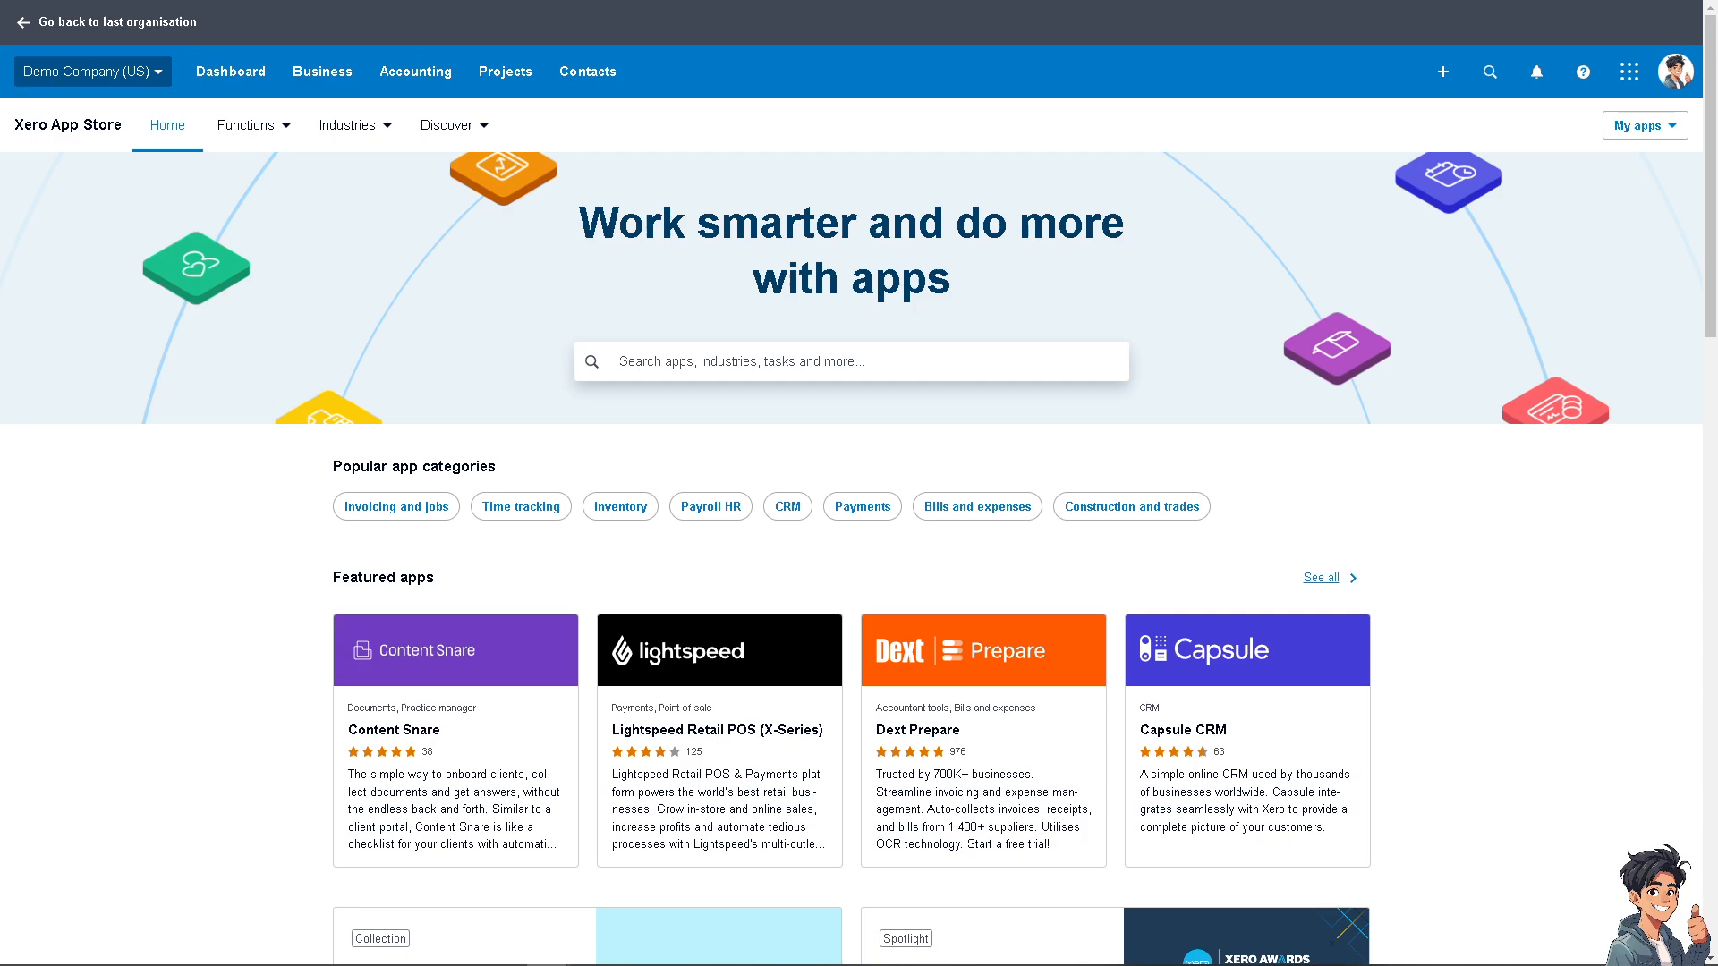
pyautogui.moveTo(350, 109)
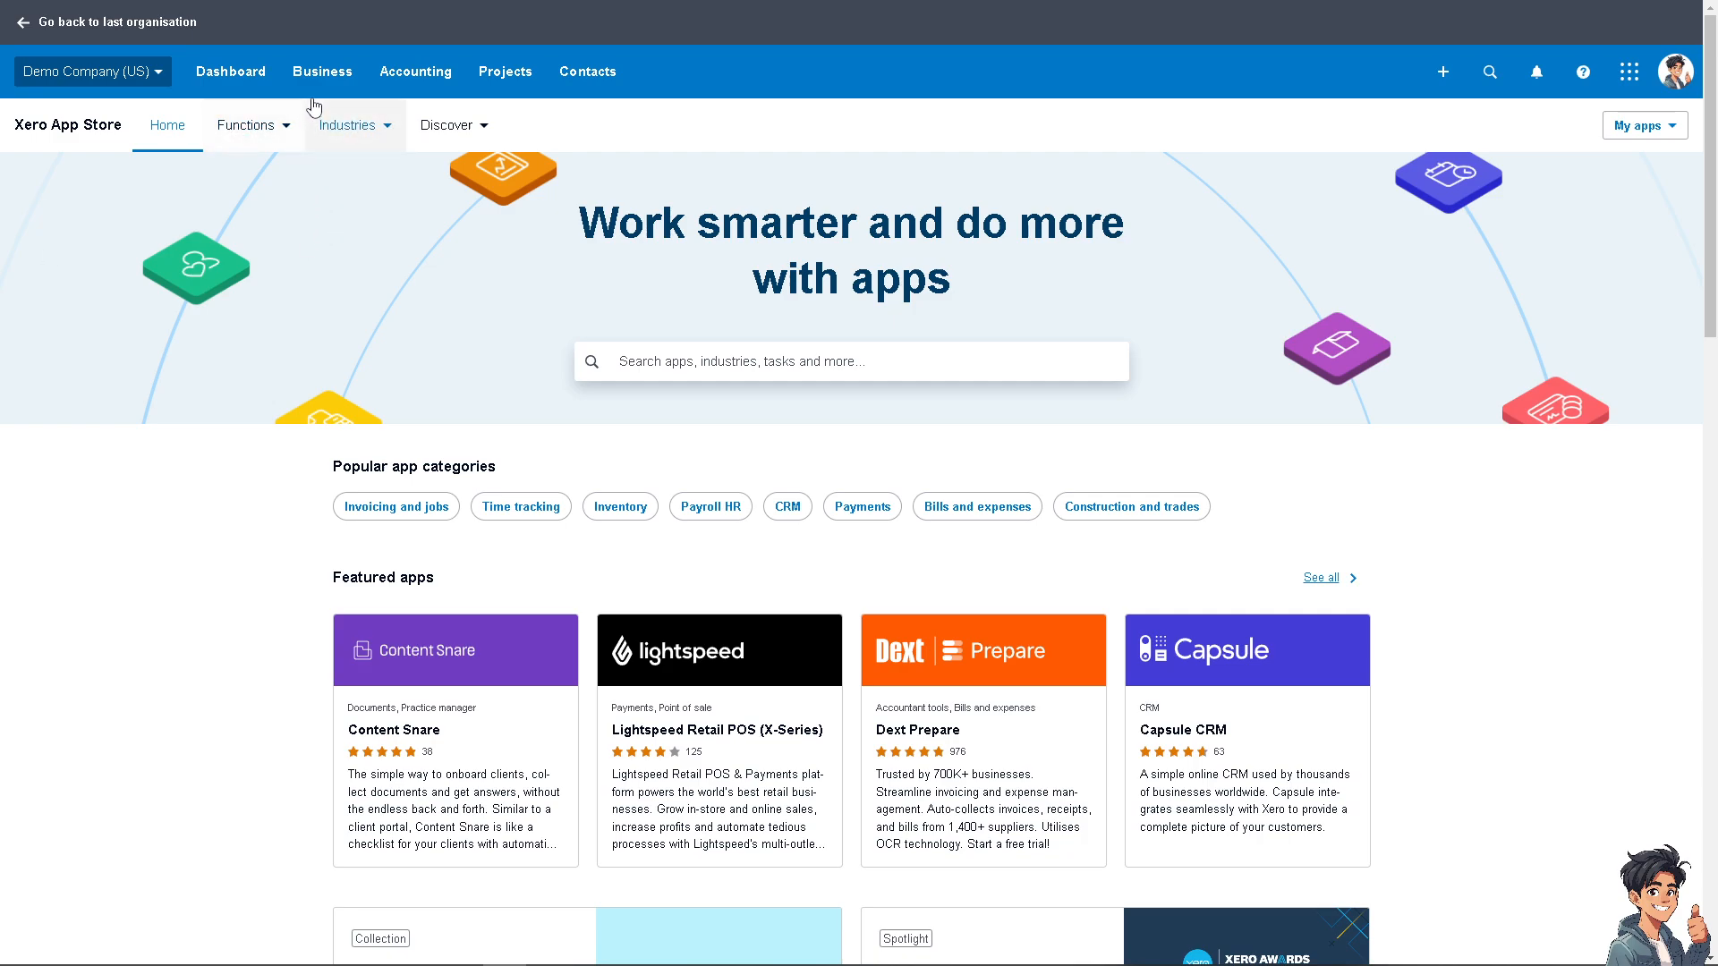
# Navigate from the Business menu to the sales Invoices list.
pyautogui.click(322, 71)
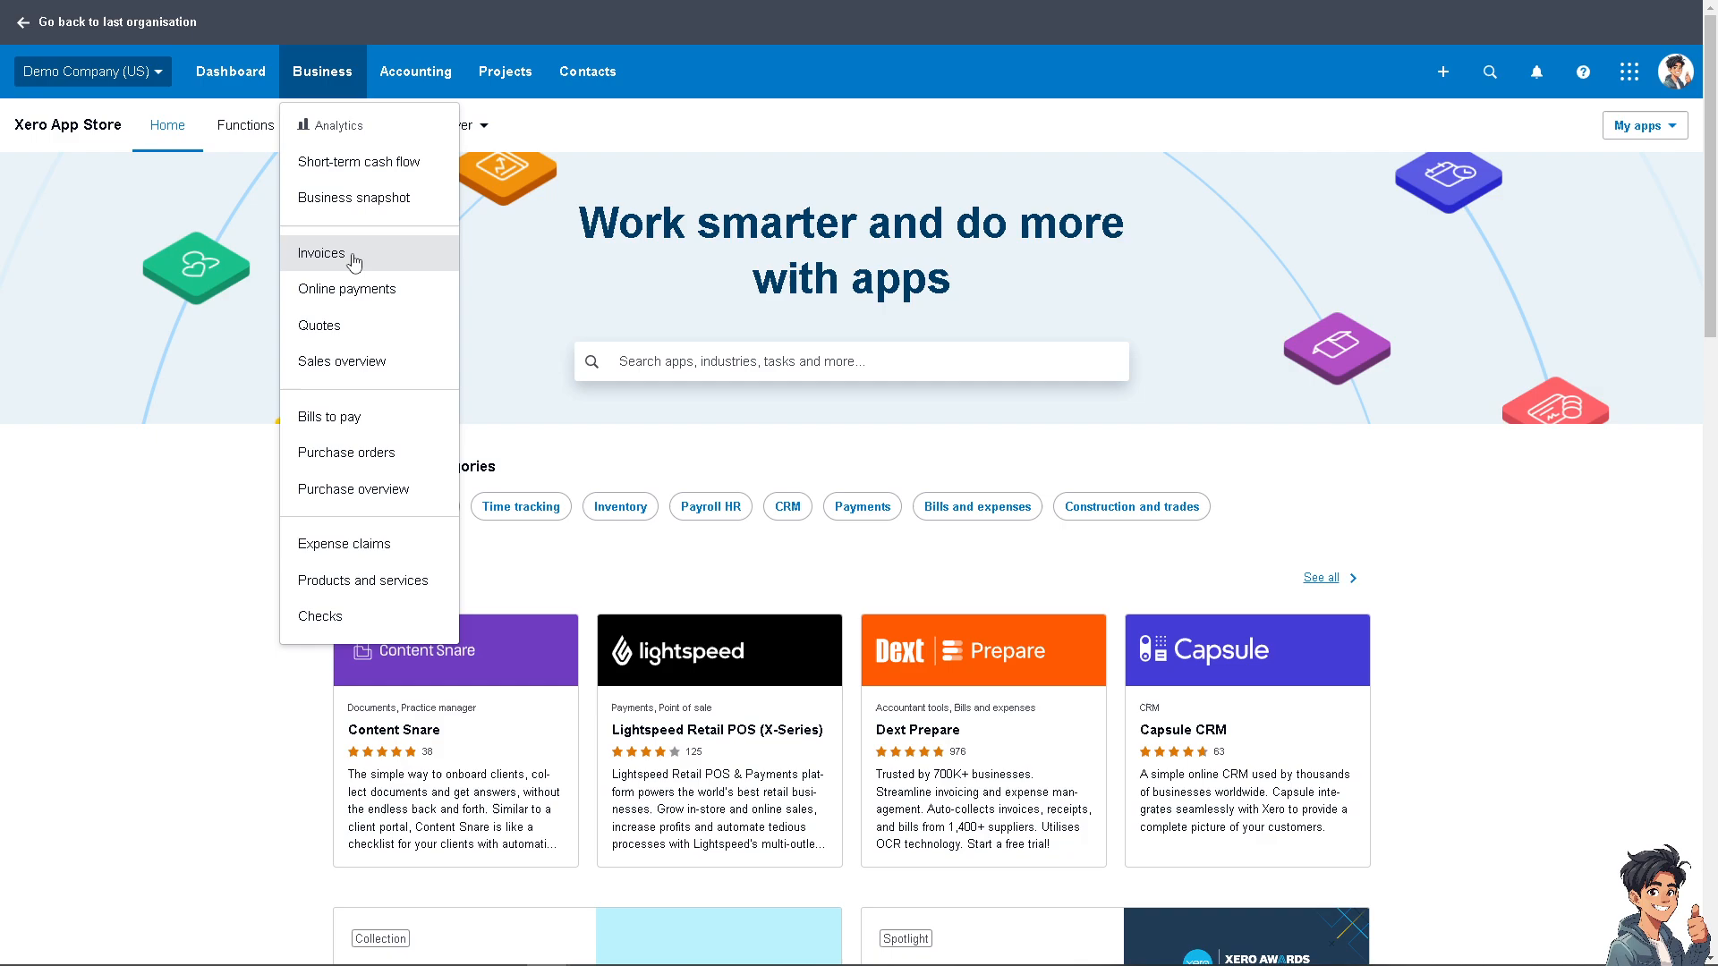
pyautogui.click(321, 253)
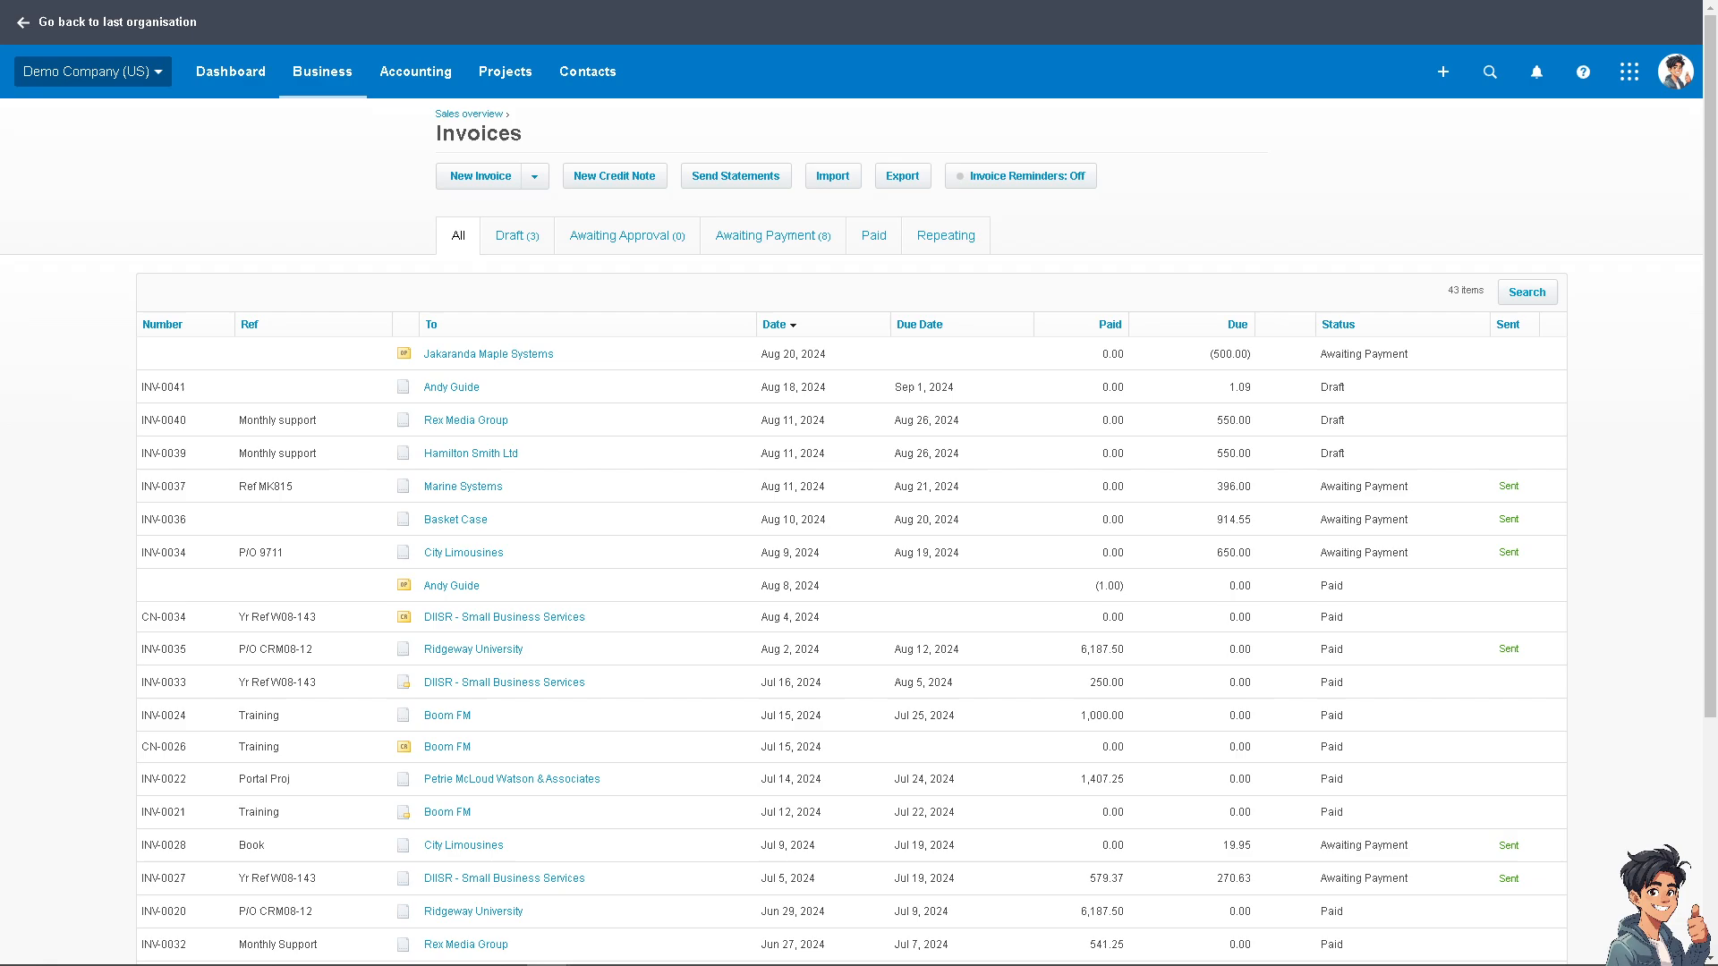
pyautogui.moveTo(640, 326)
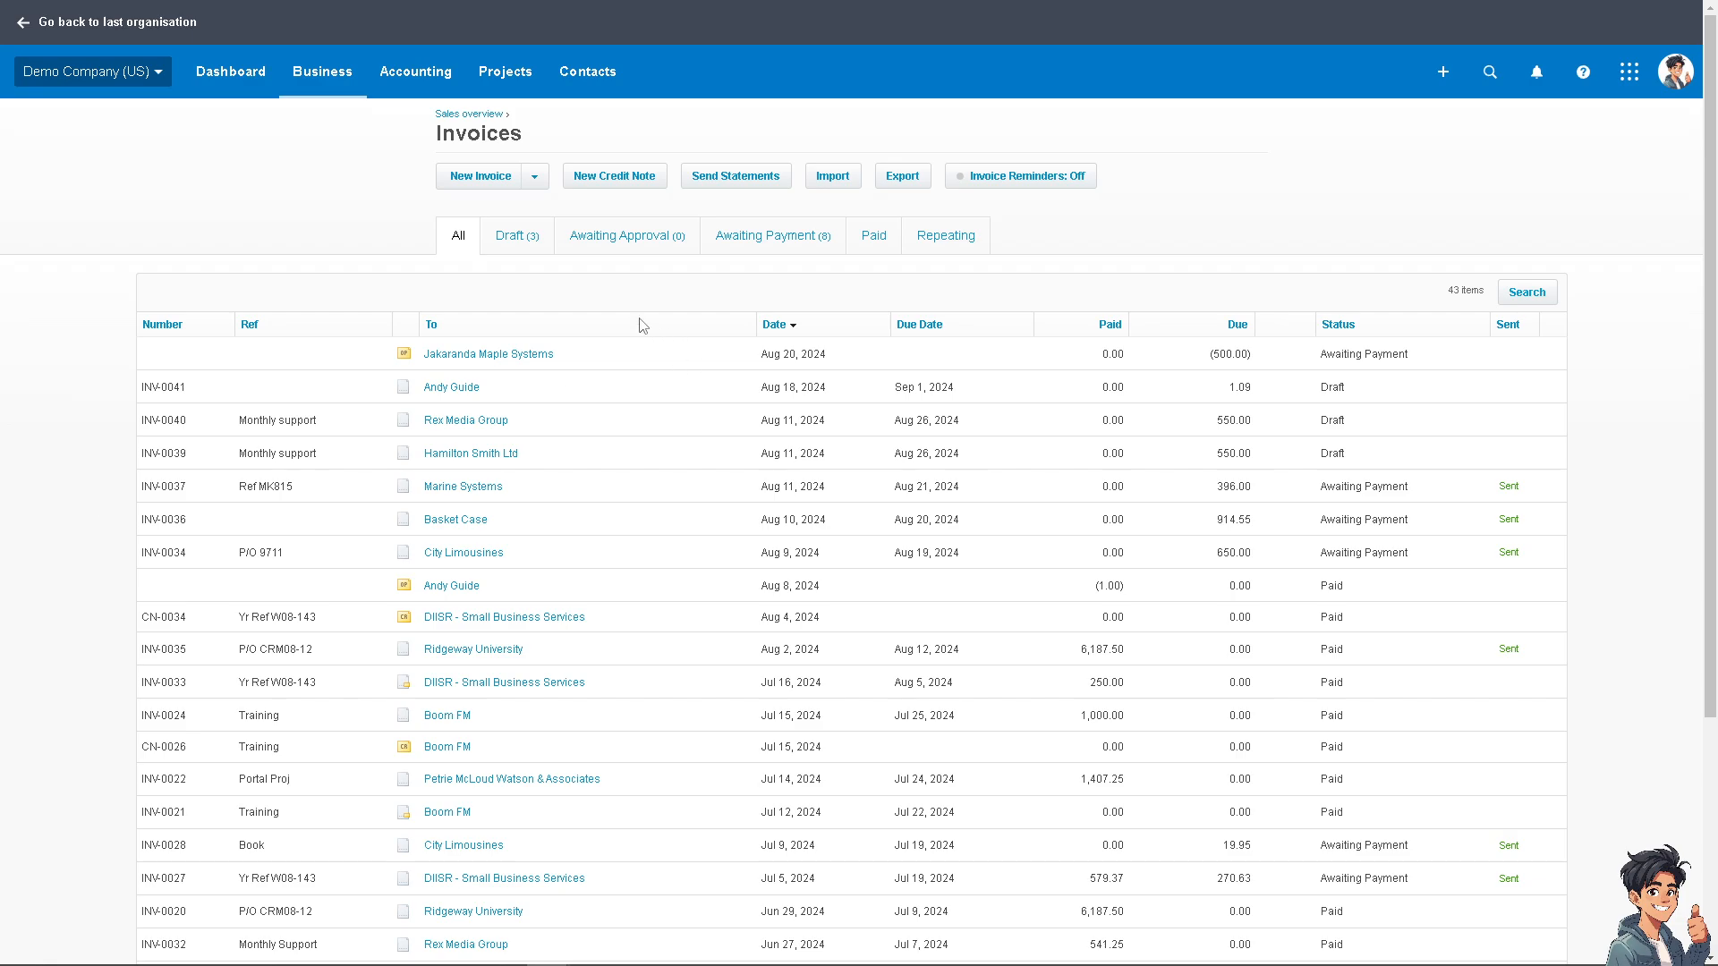
pyautogui.moveTo(451, 386)
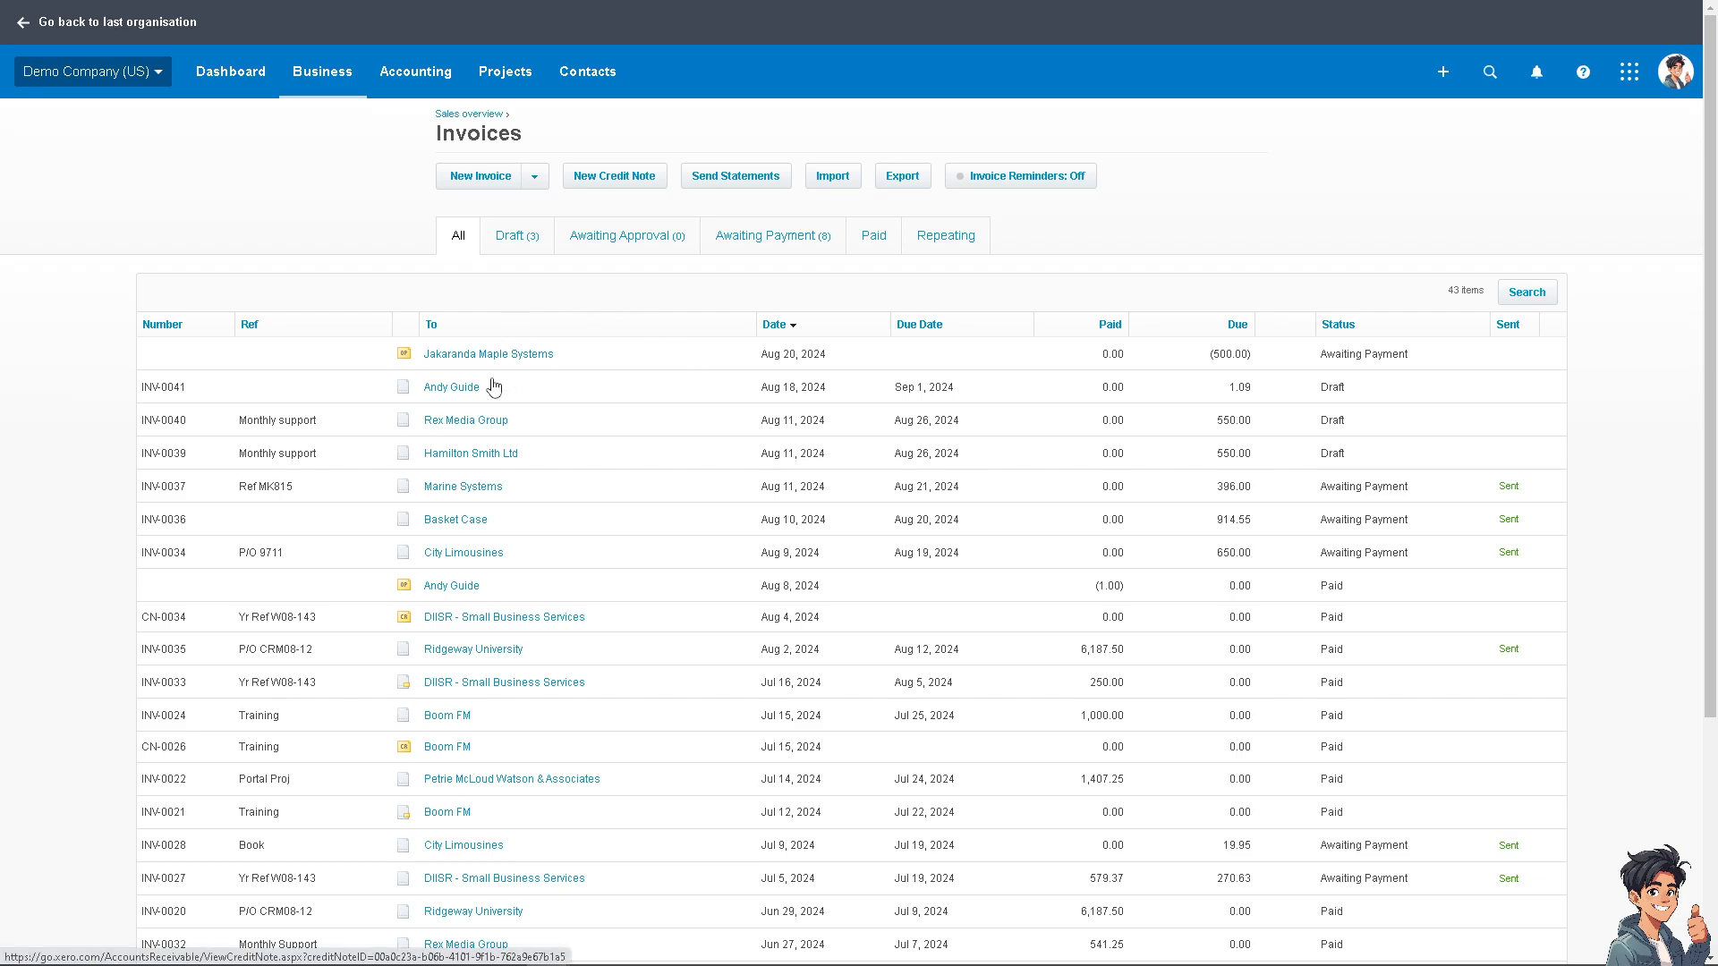
pyautogui.moveTo(455, 403)
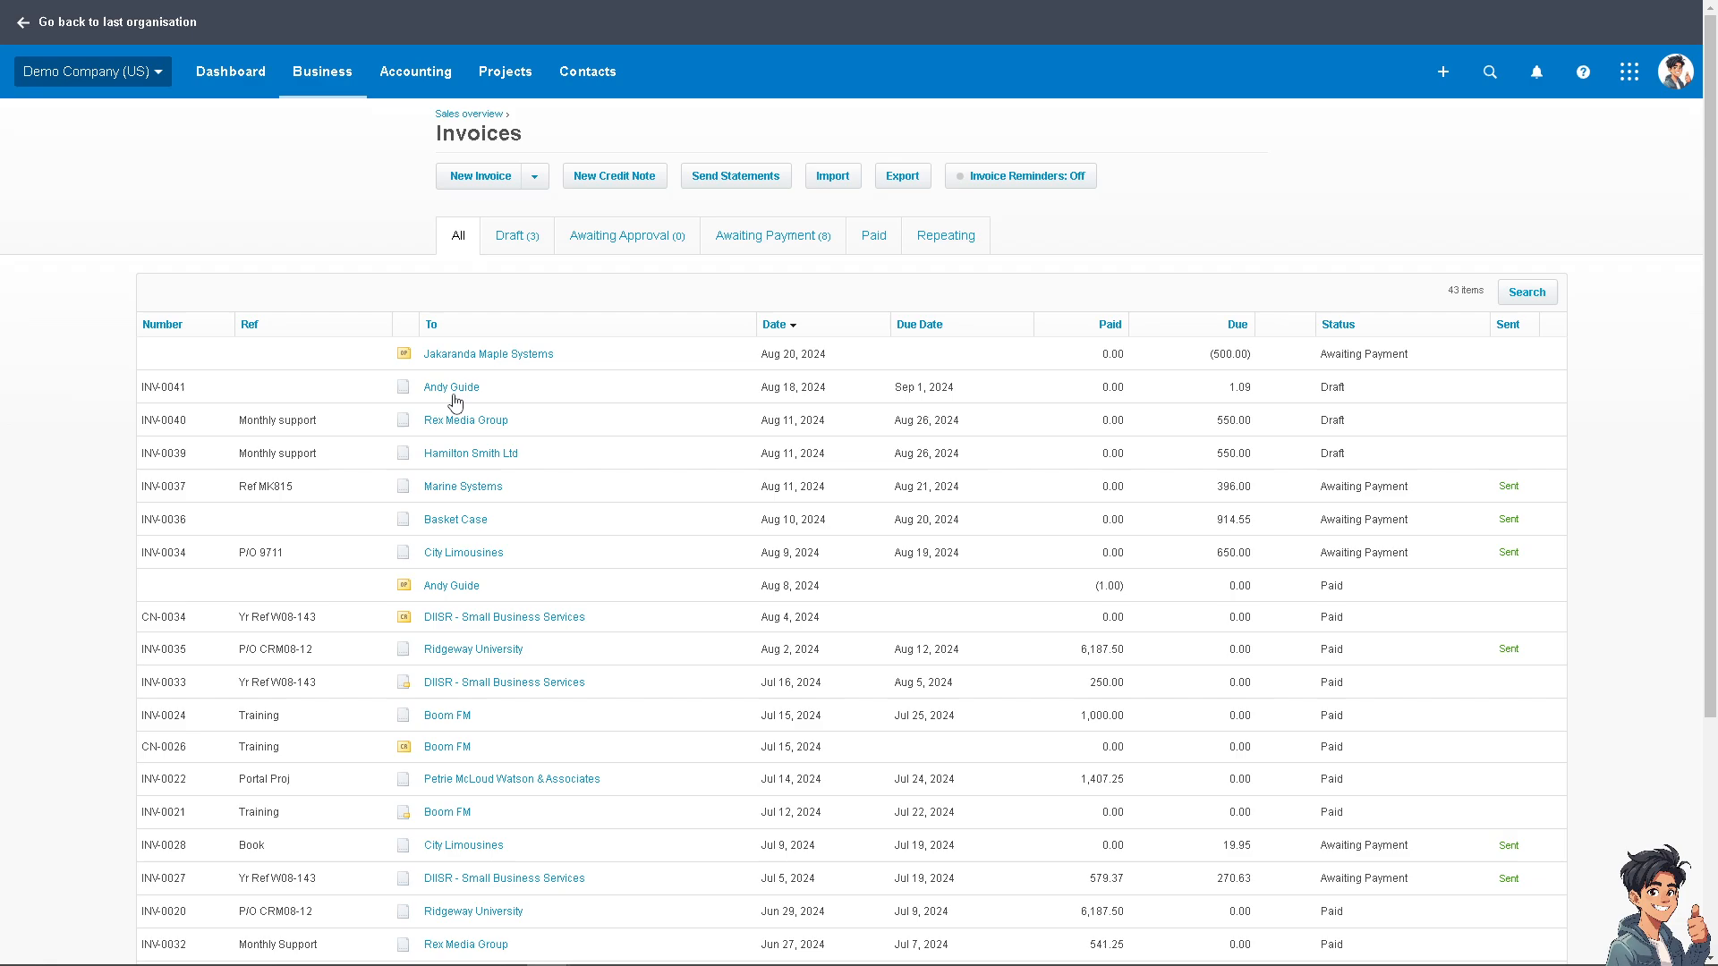
pyautogui.moveTo(451, 387)
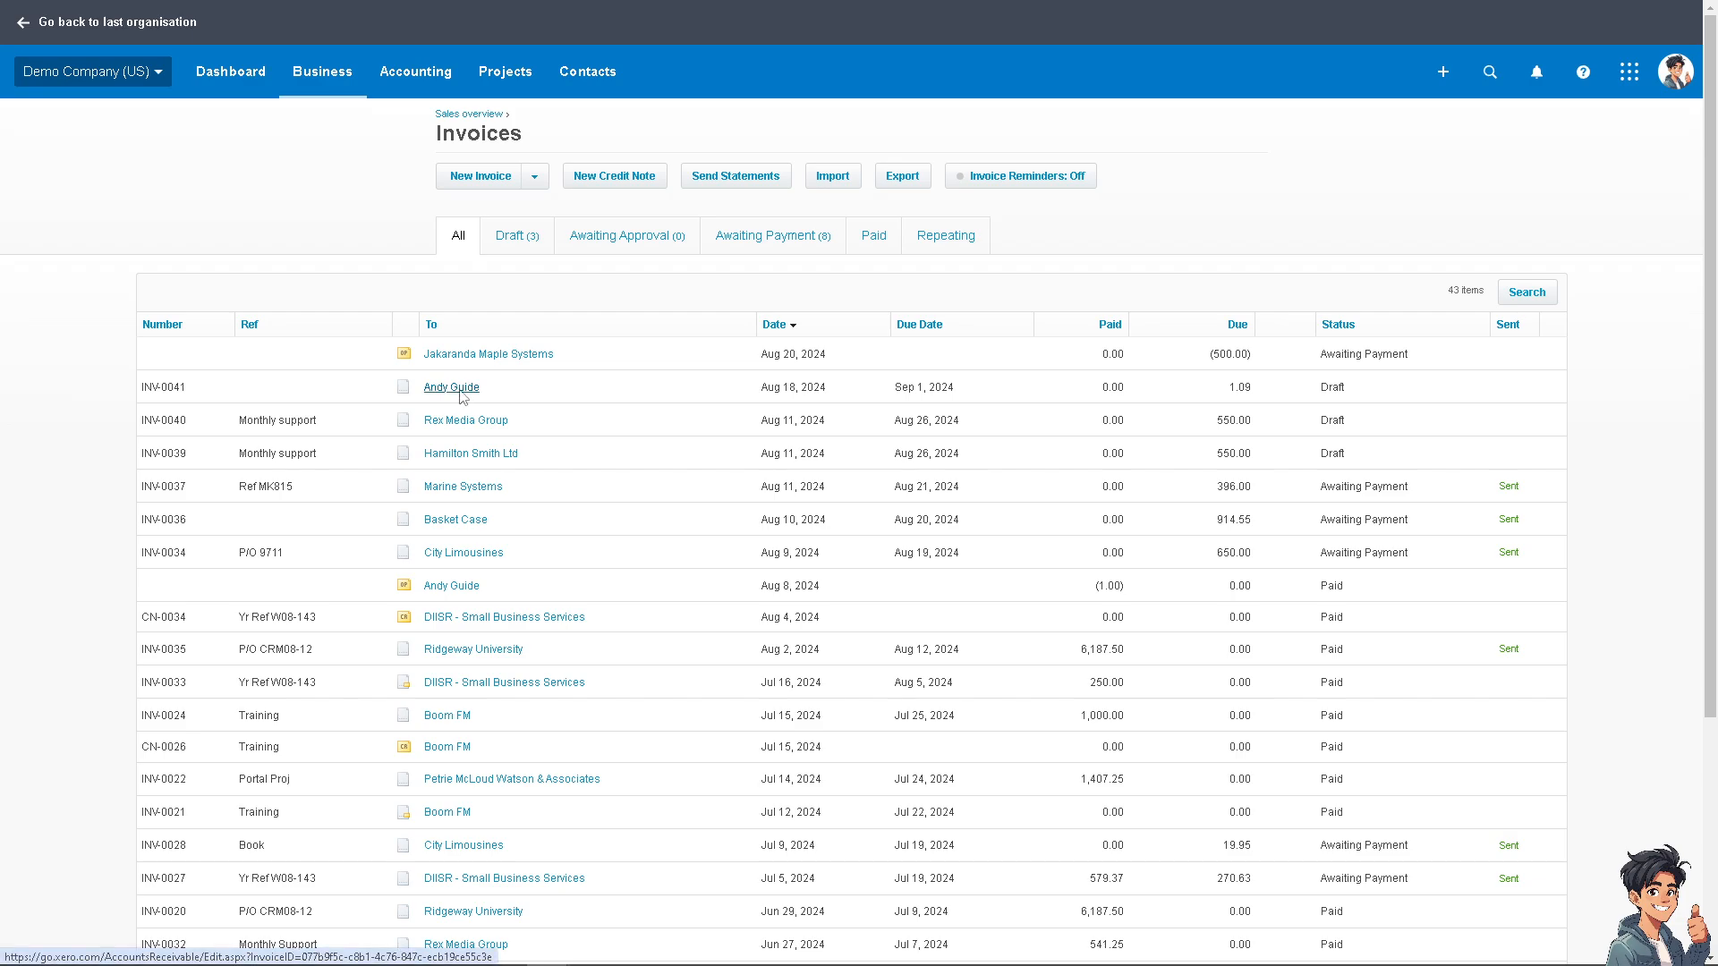
pyautogui.click(451, 386)
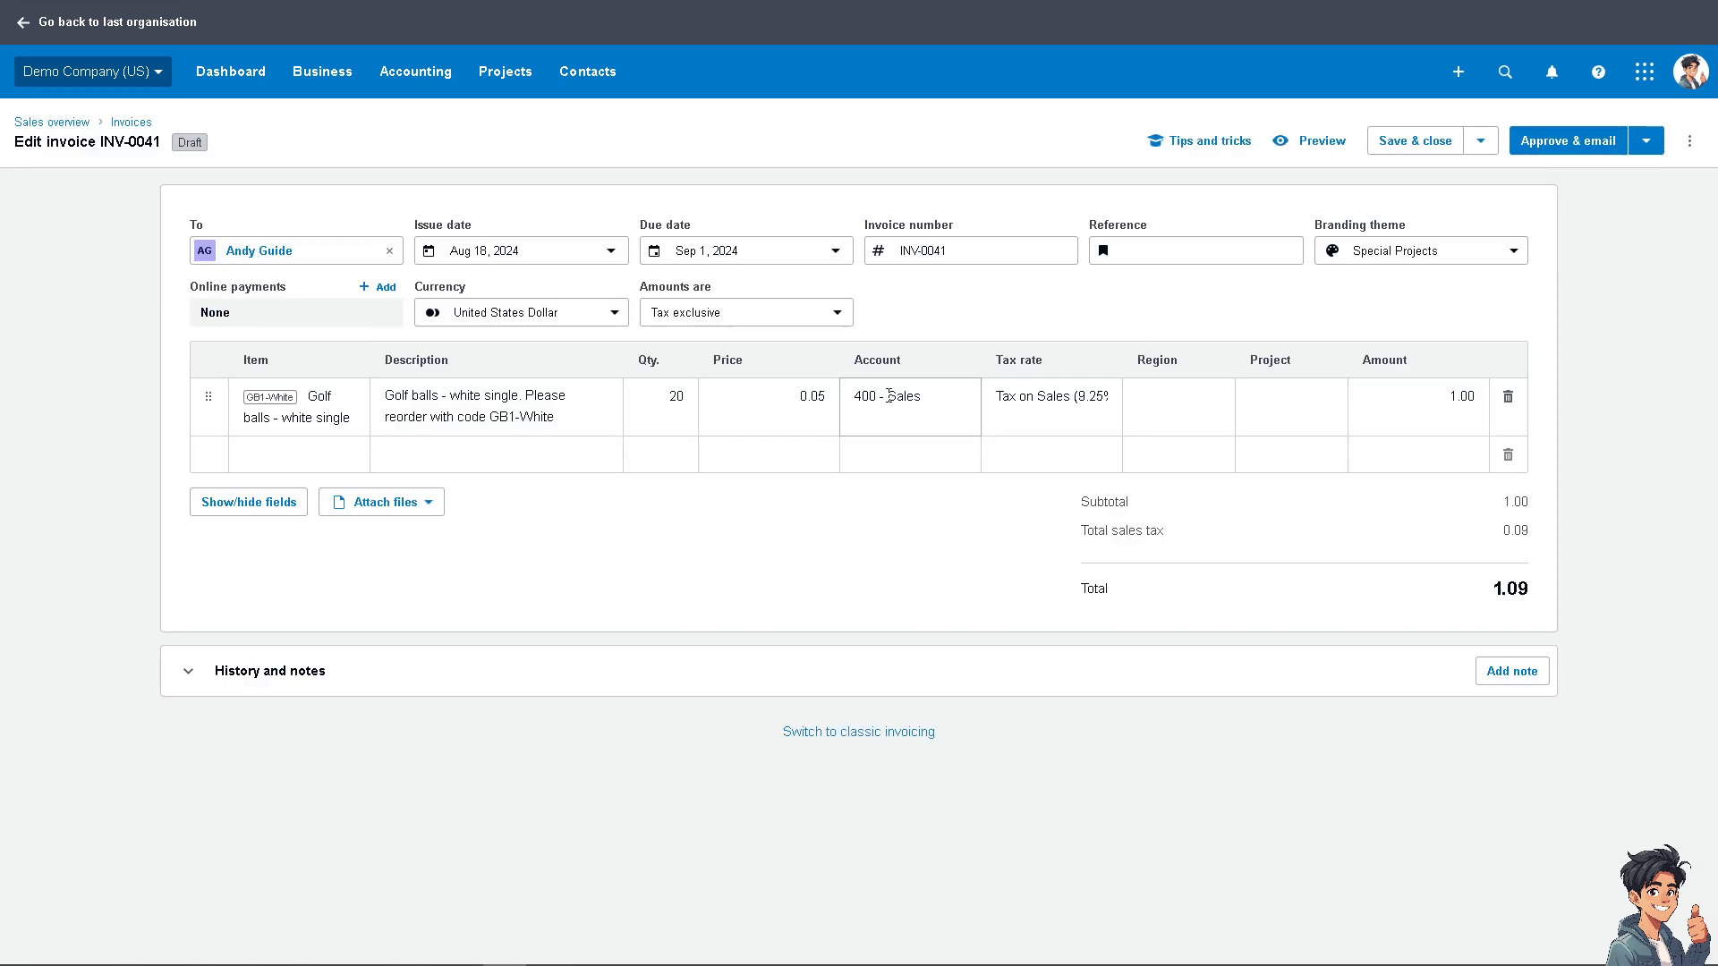
pyautogui.click(908, 396)
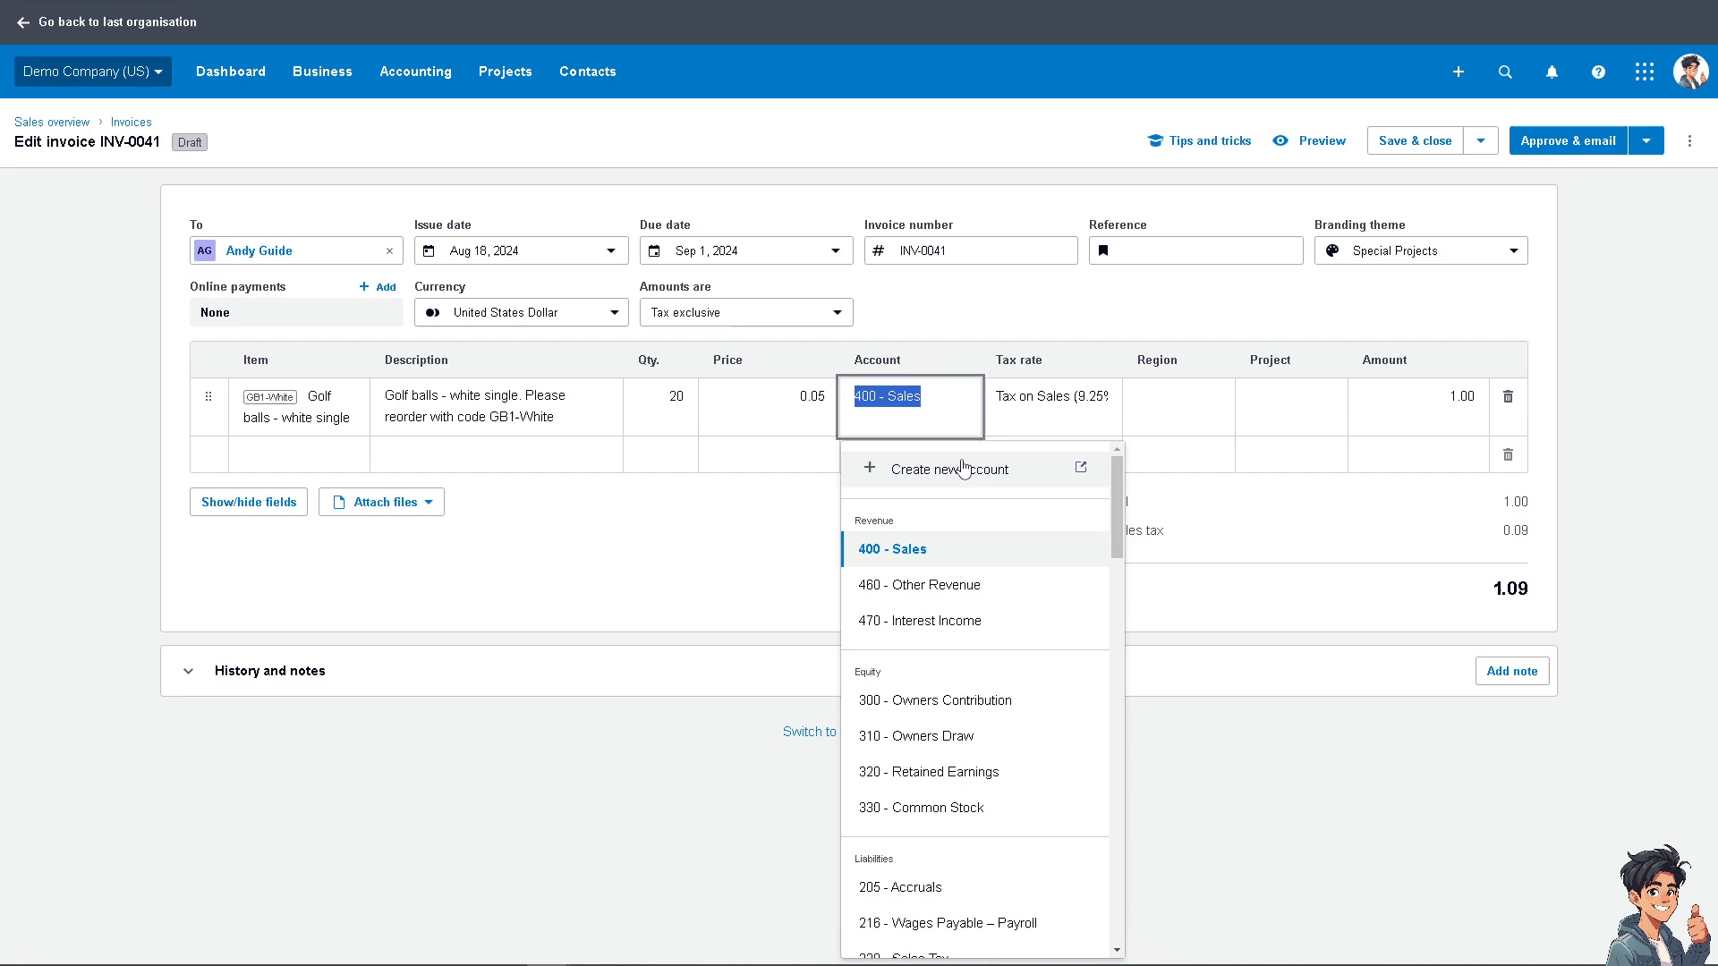
pyautogui.write('22')
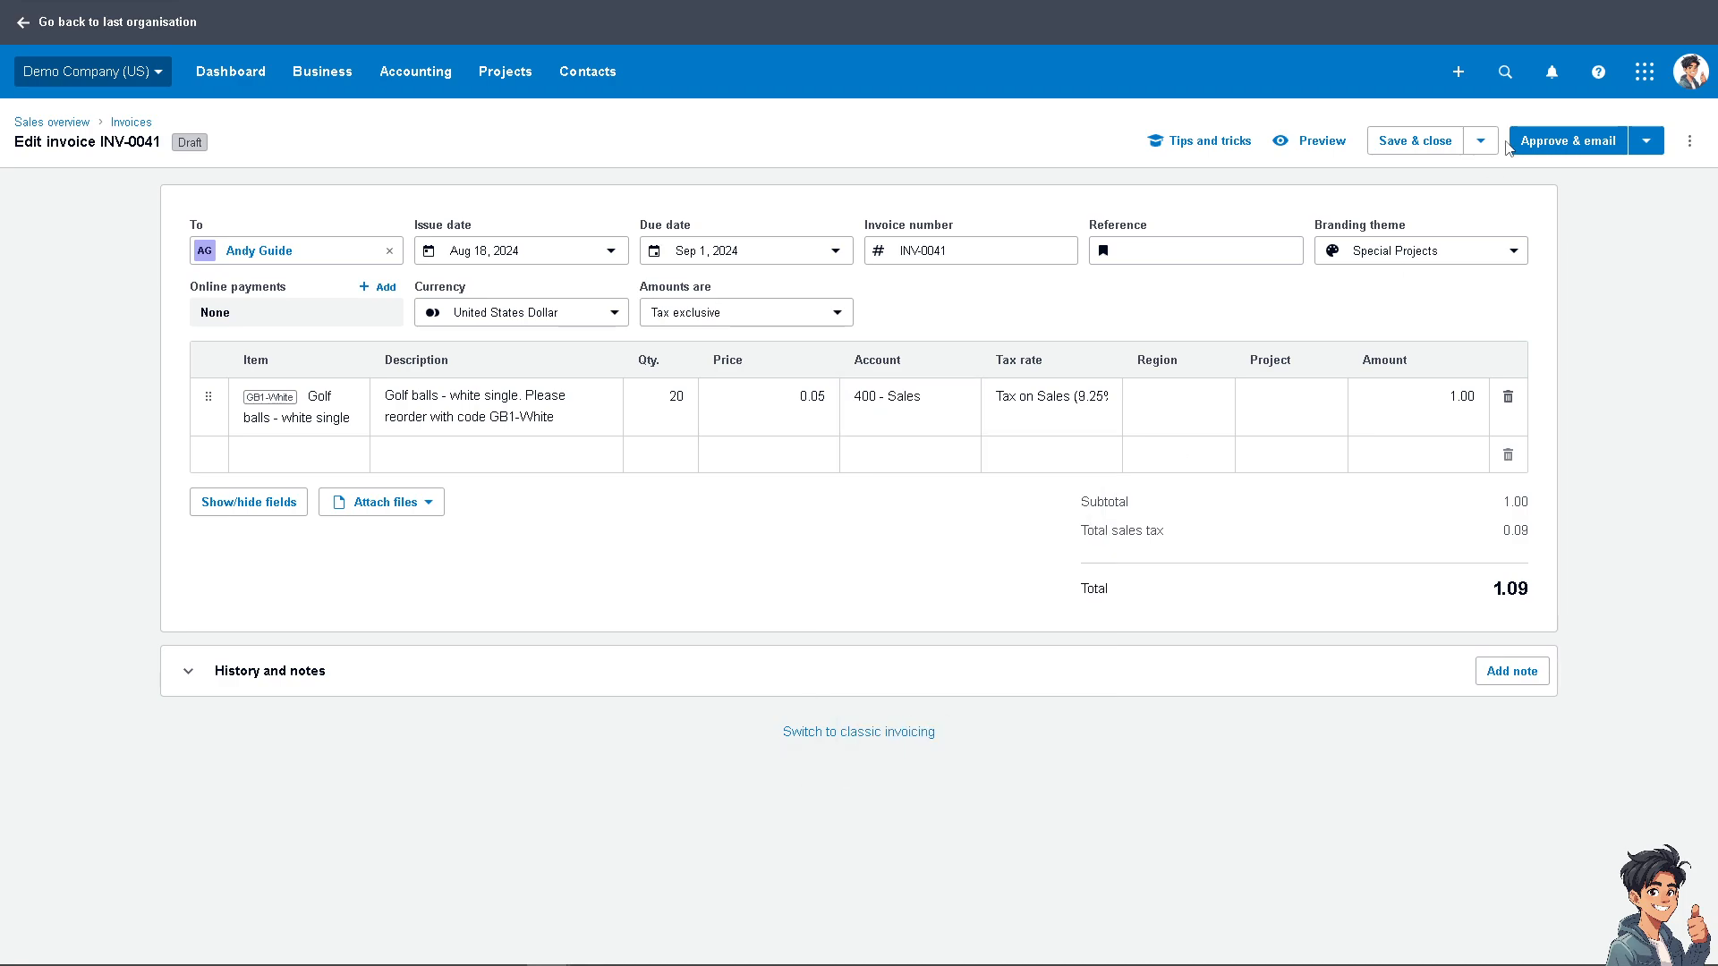
pyautogui.click(1687, 139)
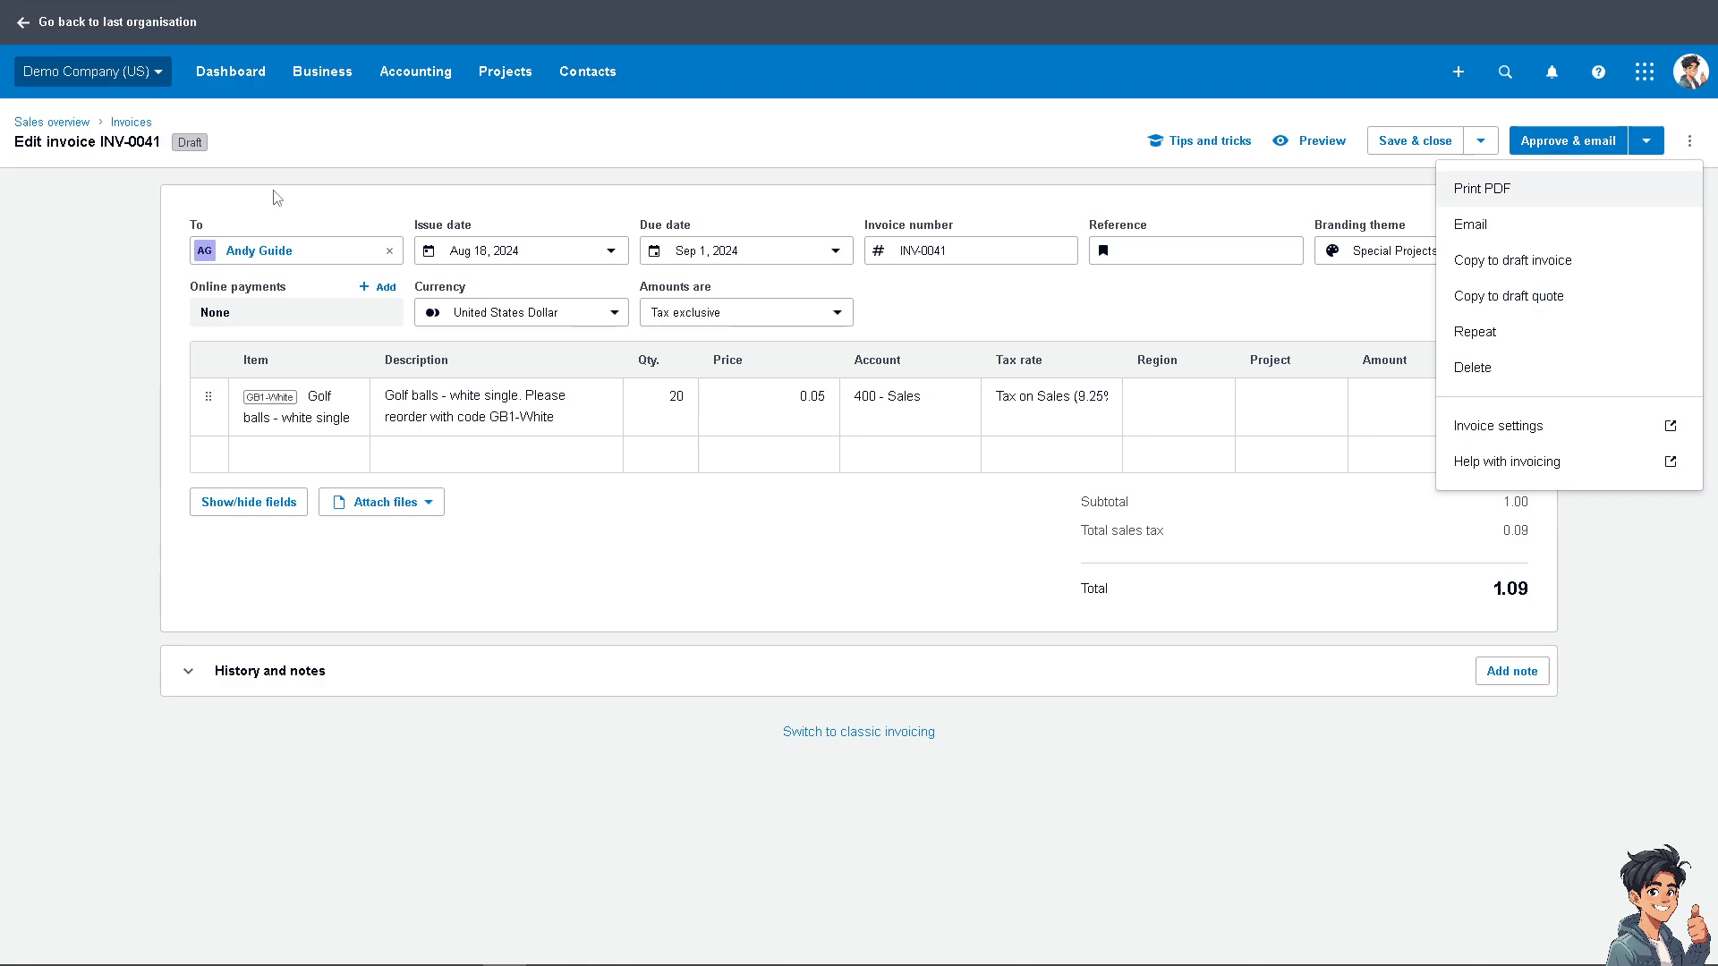
pyautogui.moveTo(130, 124)
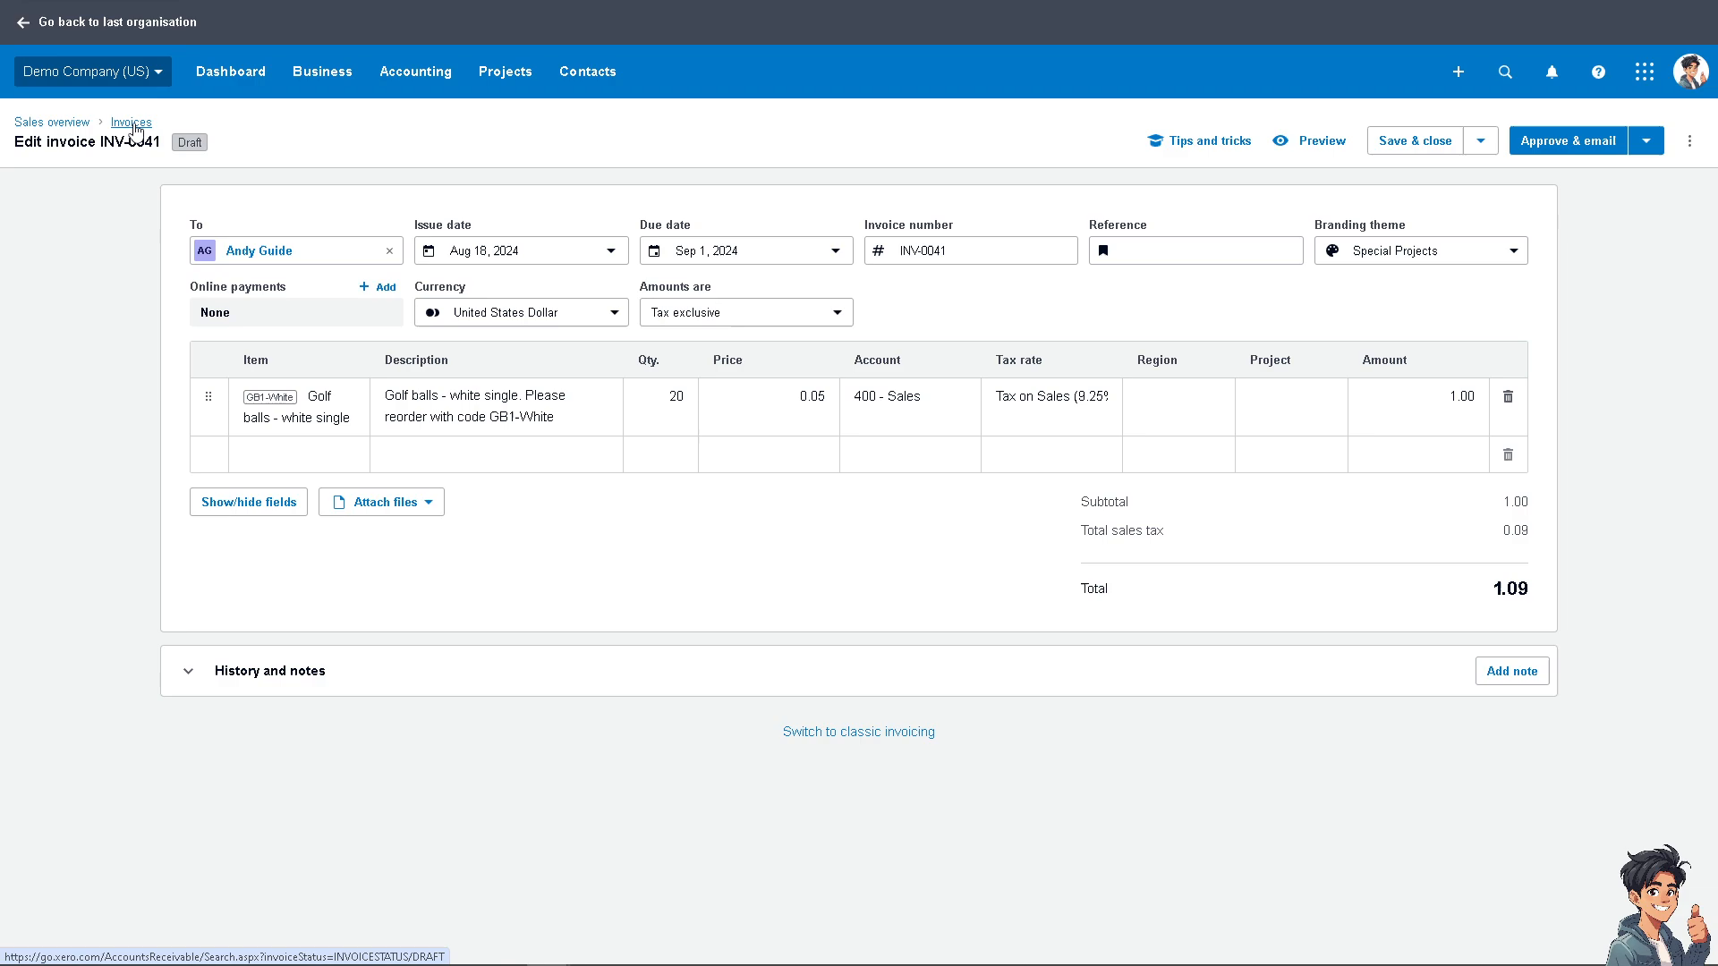
# Return to the invoices list, briefly open draft INV-0040, then reach City Limousines INV-0034.
pyautogui.click(131, 122)
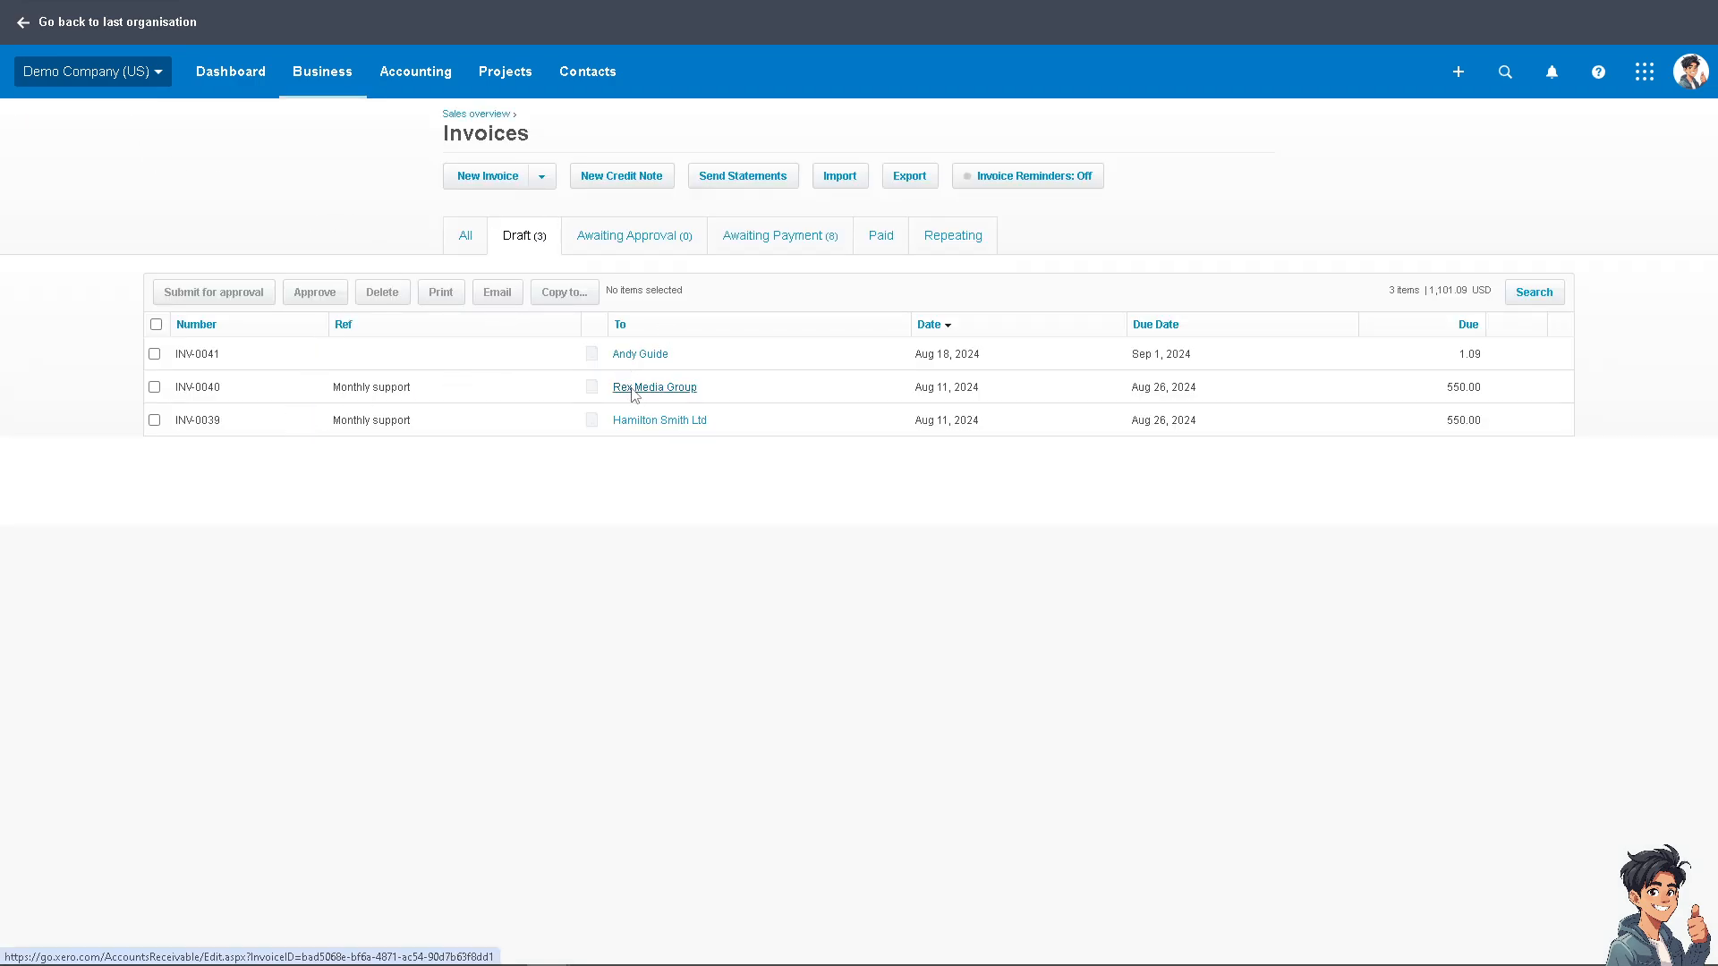
pyautogui.click(653, 386)
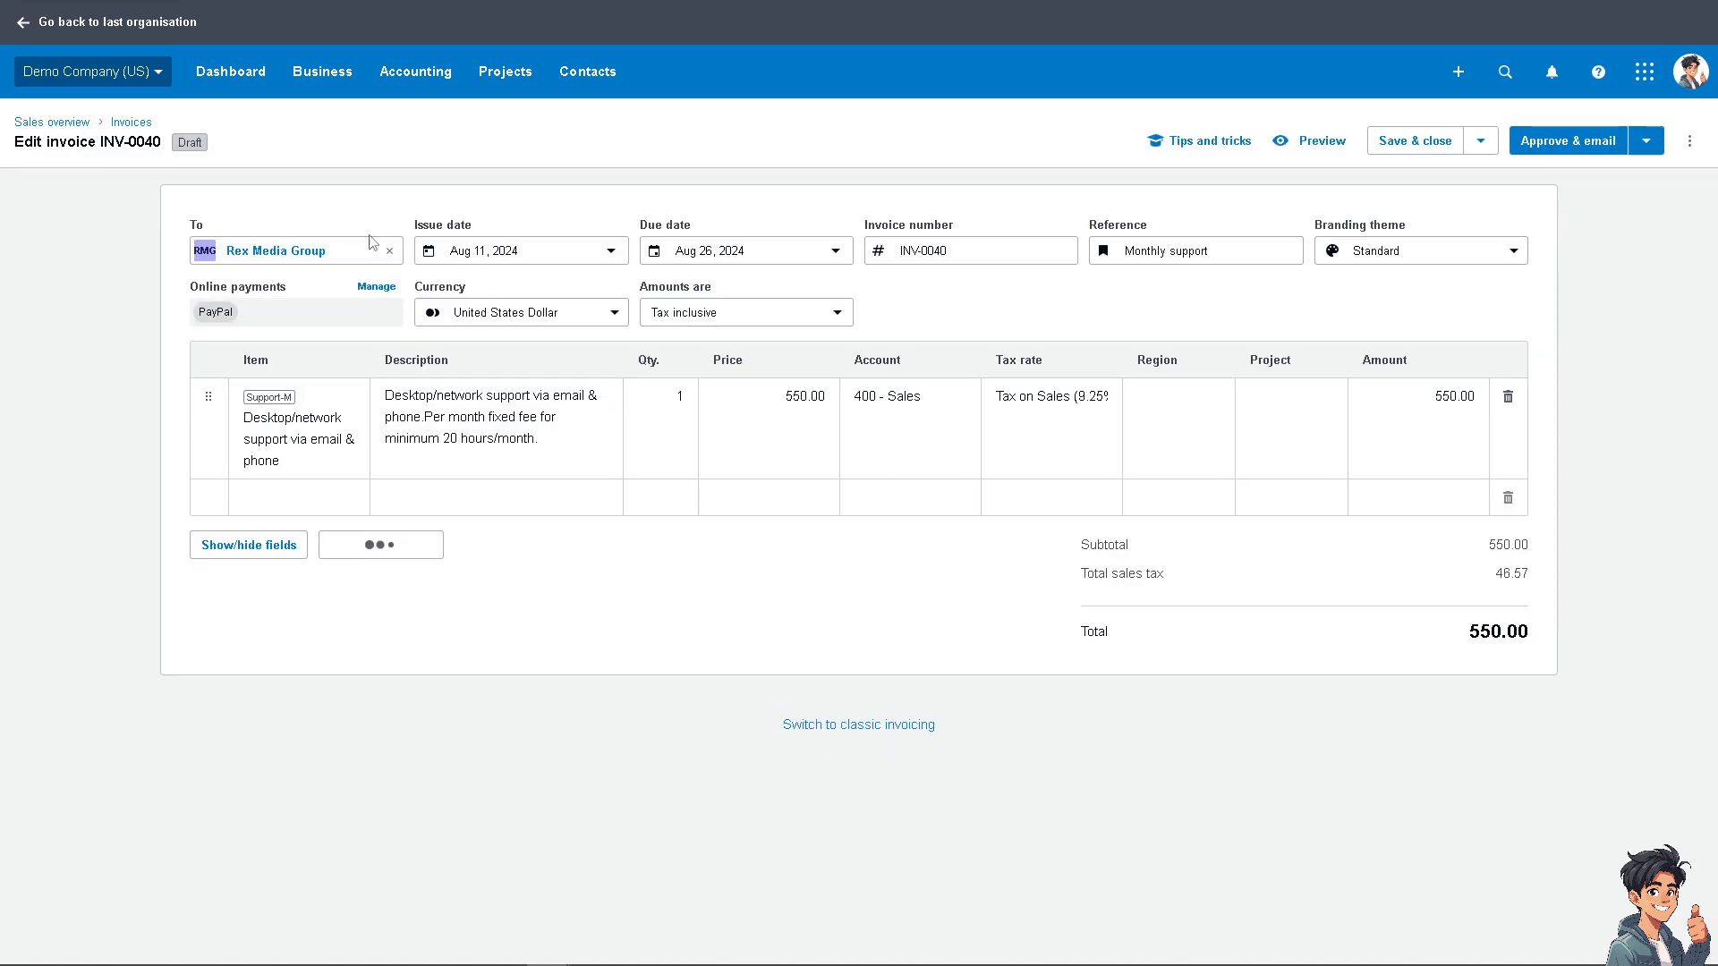
pyautogui.click(1691, 139)
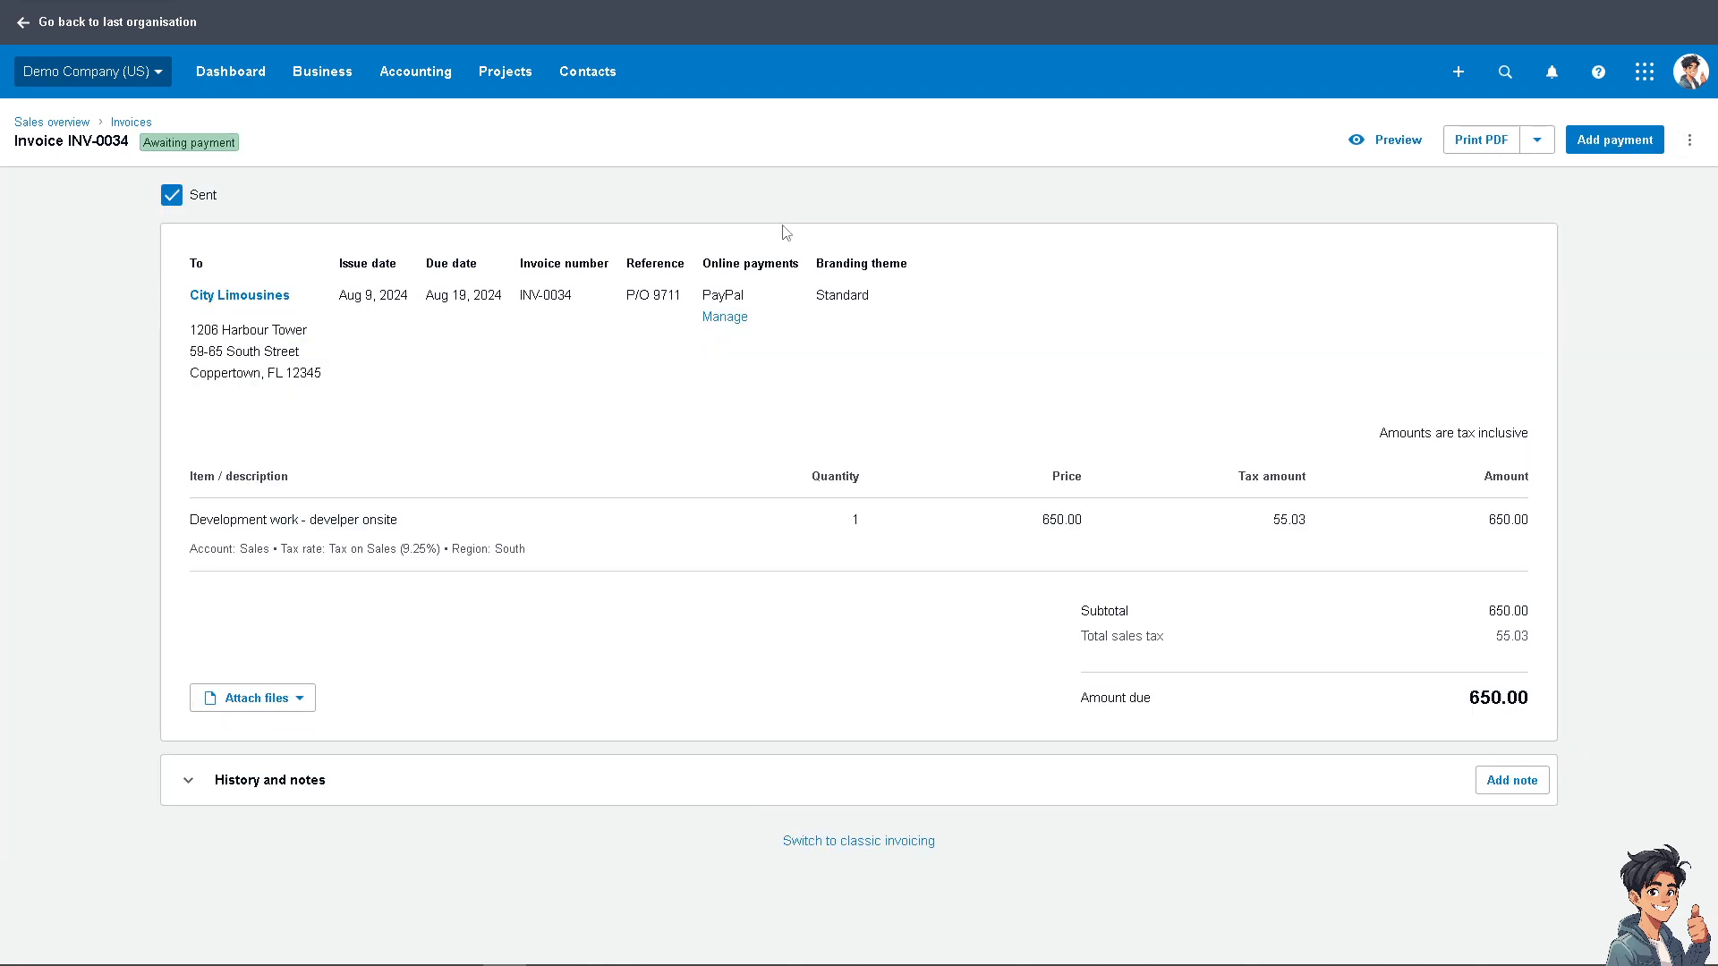
# Create and apply a 650.00 credit note CN-0042 against invoice INV-0034.
pyautogui.click(1691, 140)
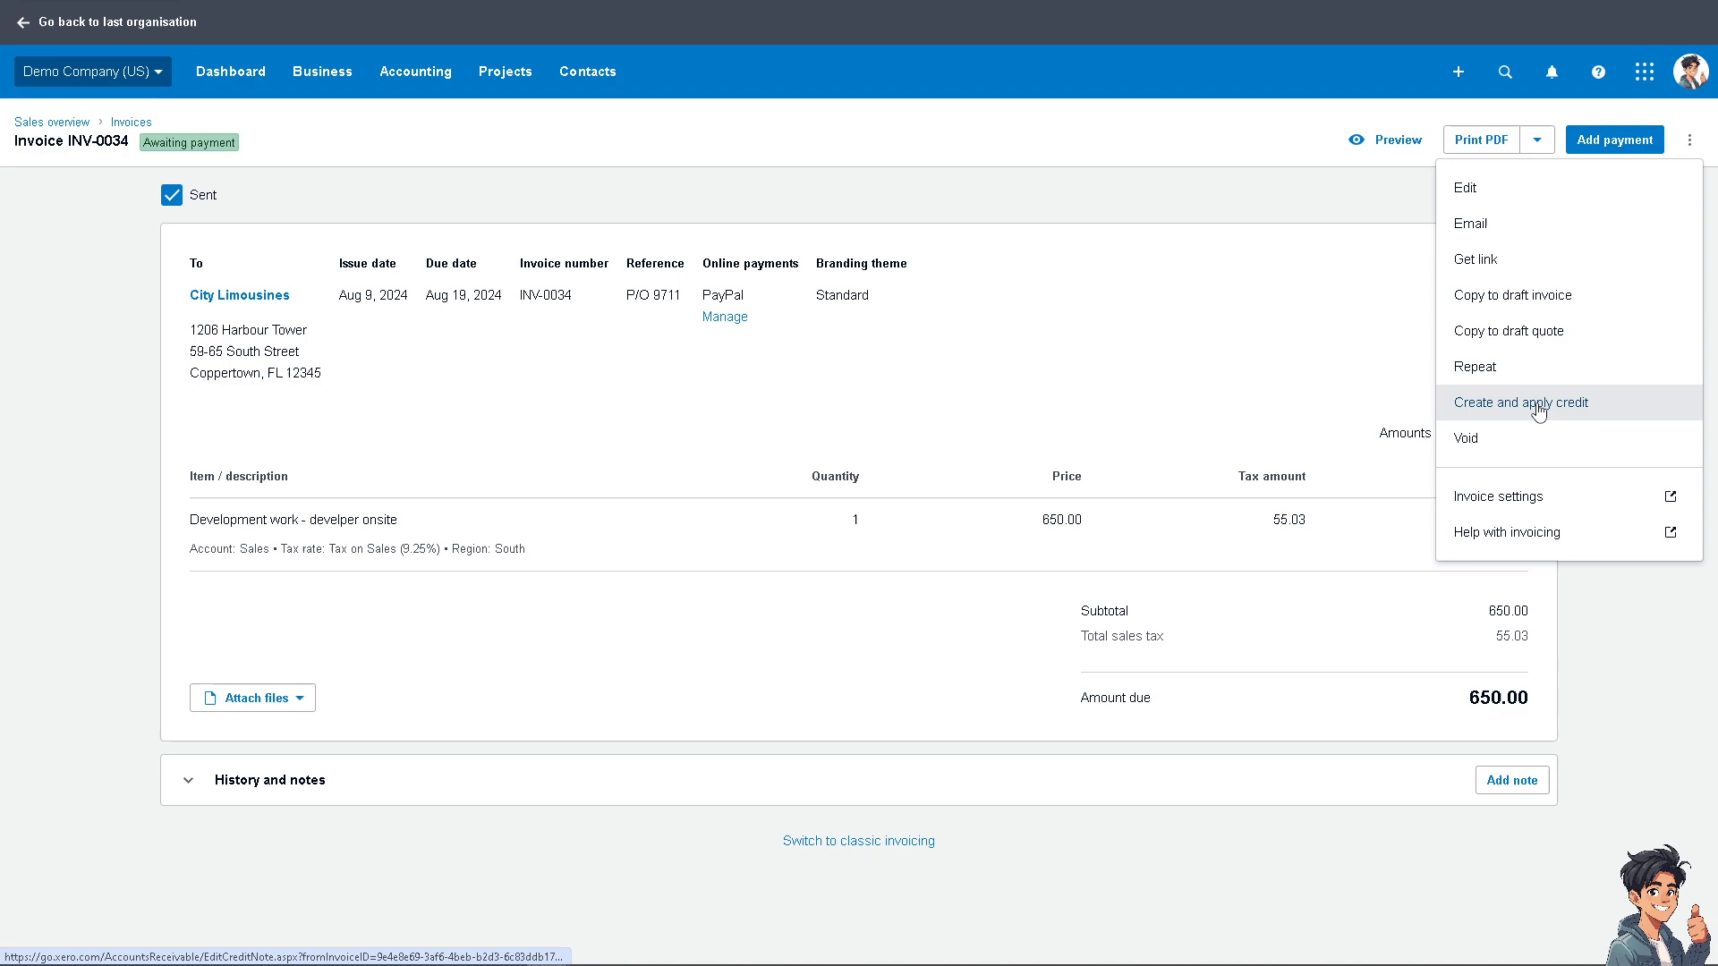
pyautogui.click(453, 365)
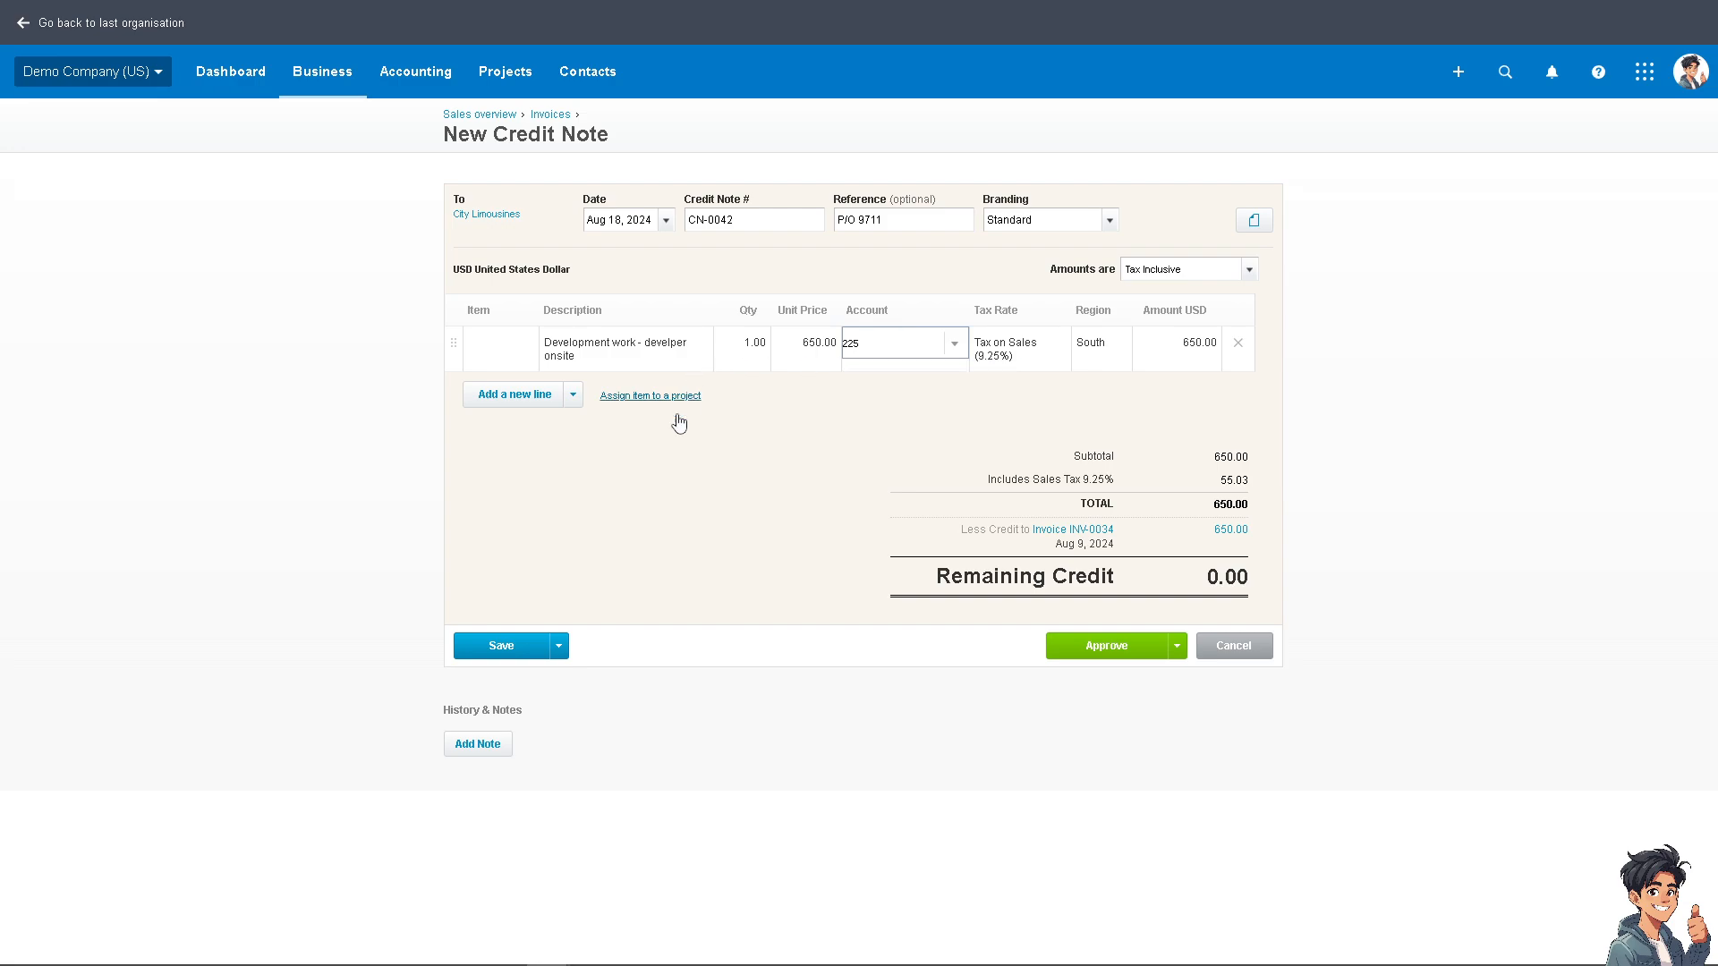
pyautogui.moveTo(1019, 346)
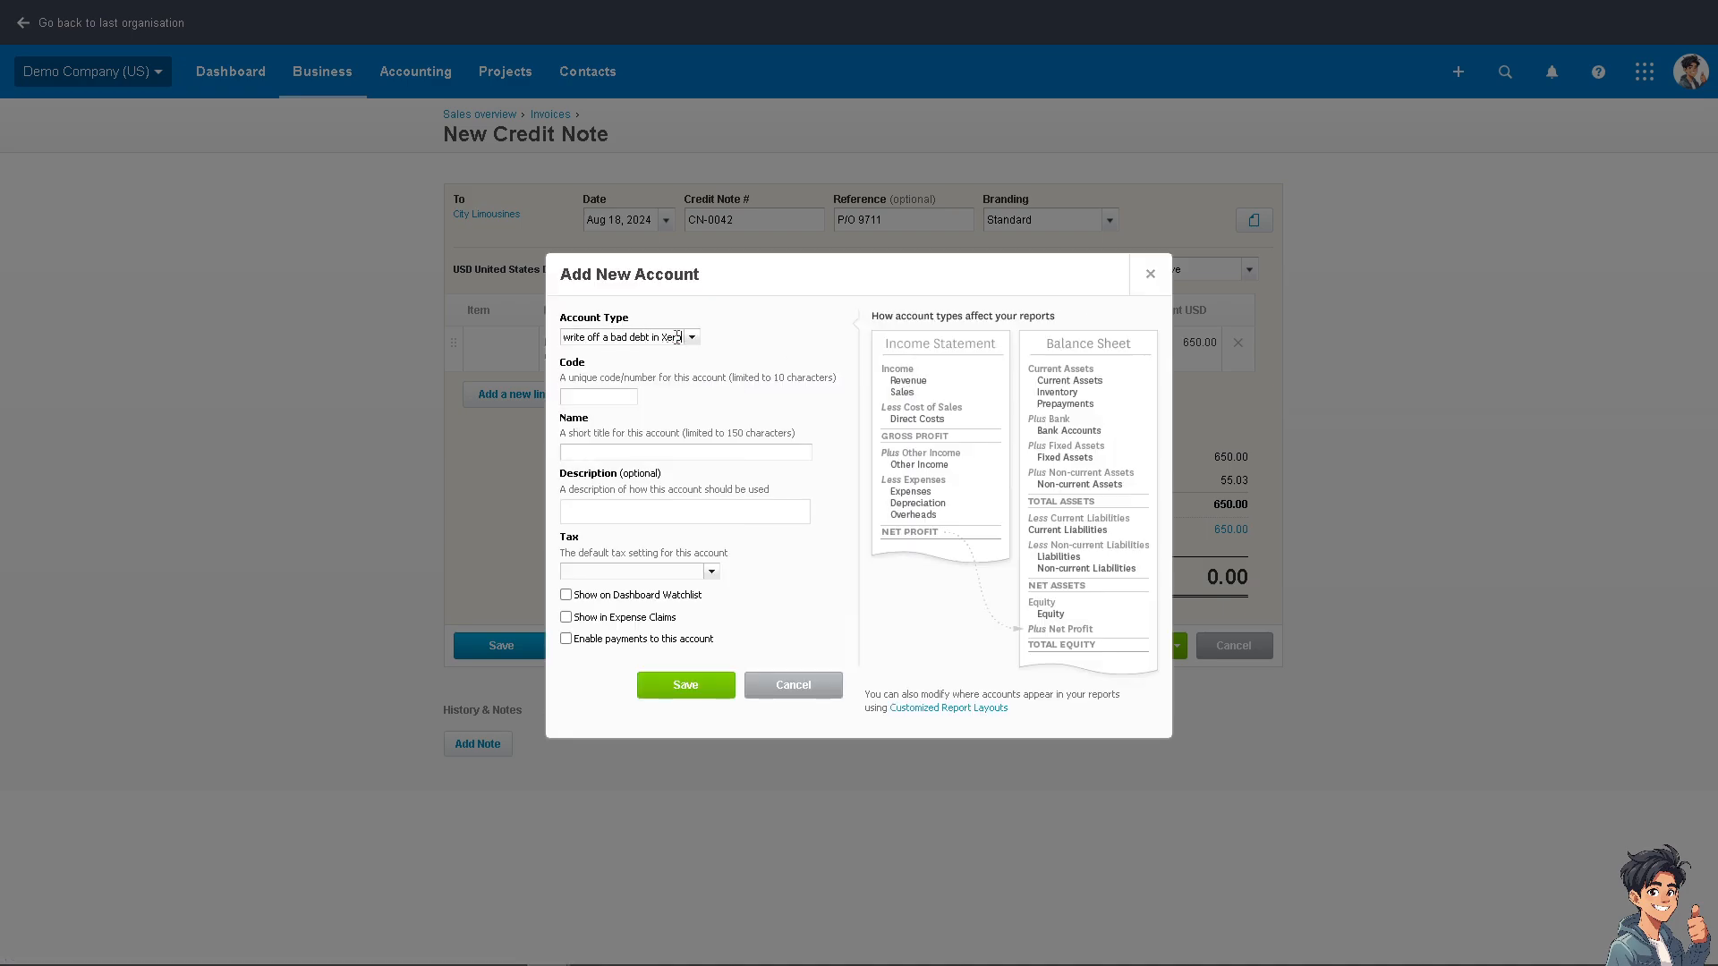
# Enter account 'Bad Debt', settle on code 69 after 420, name 'How to write off a bad debt in Xero'.
pyautogui.write('Bad Debt')
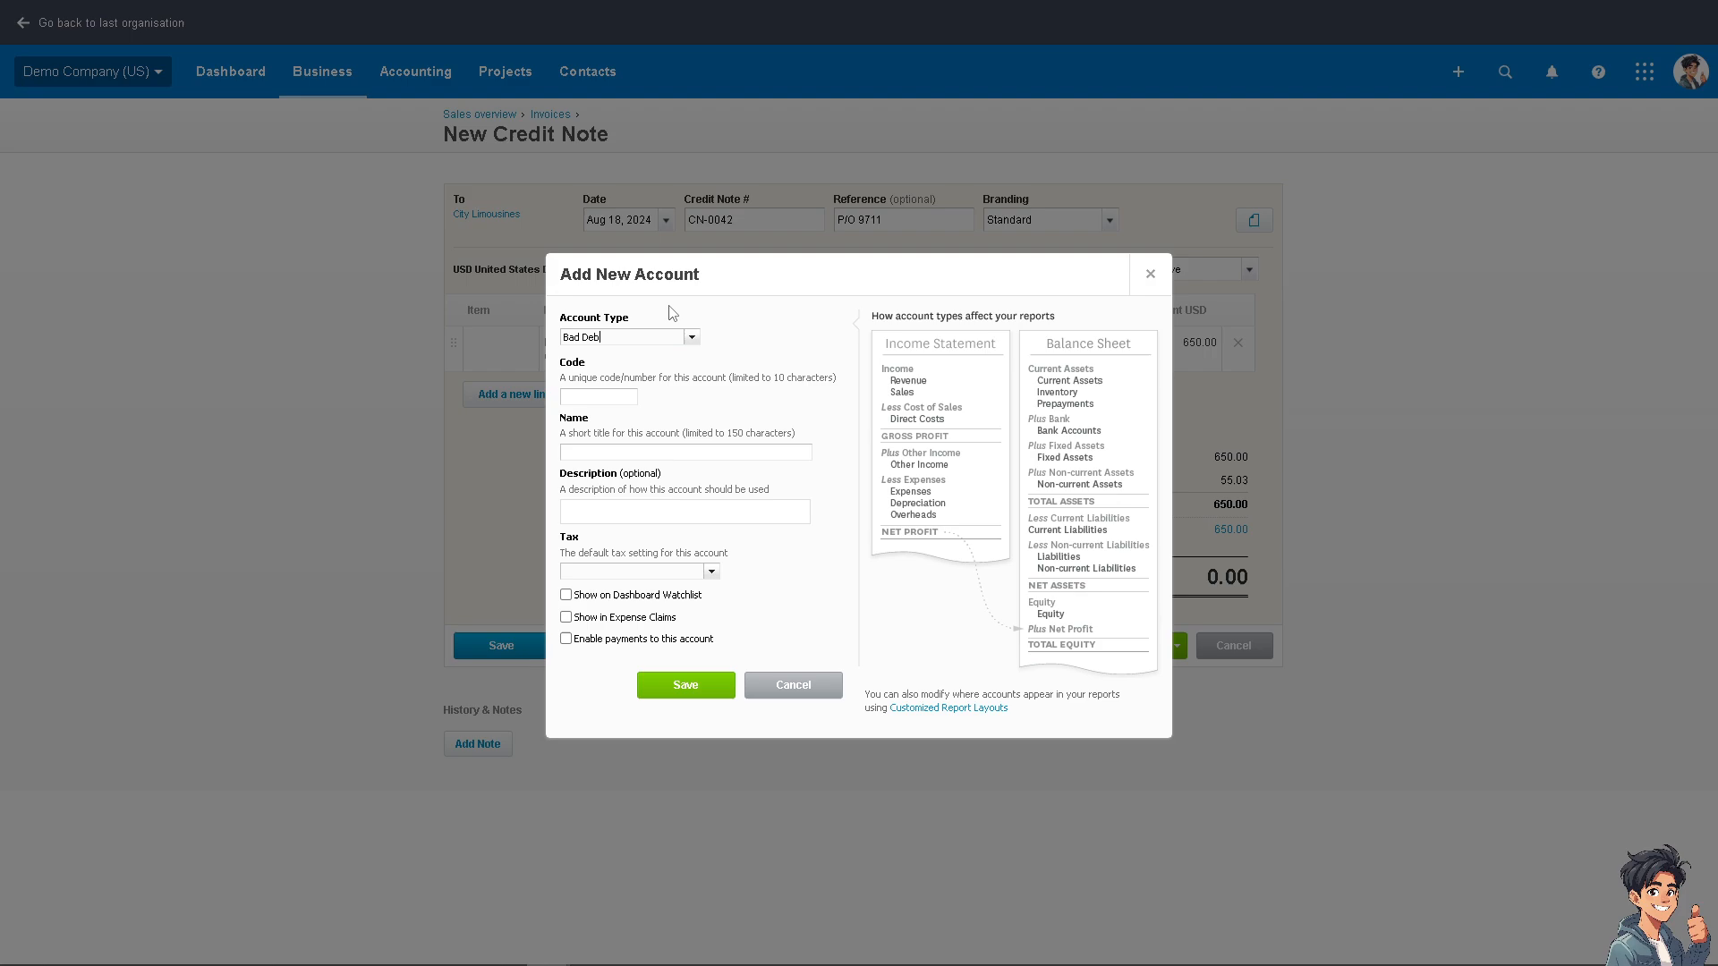
pyautogui.click(598, 396)
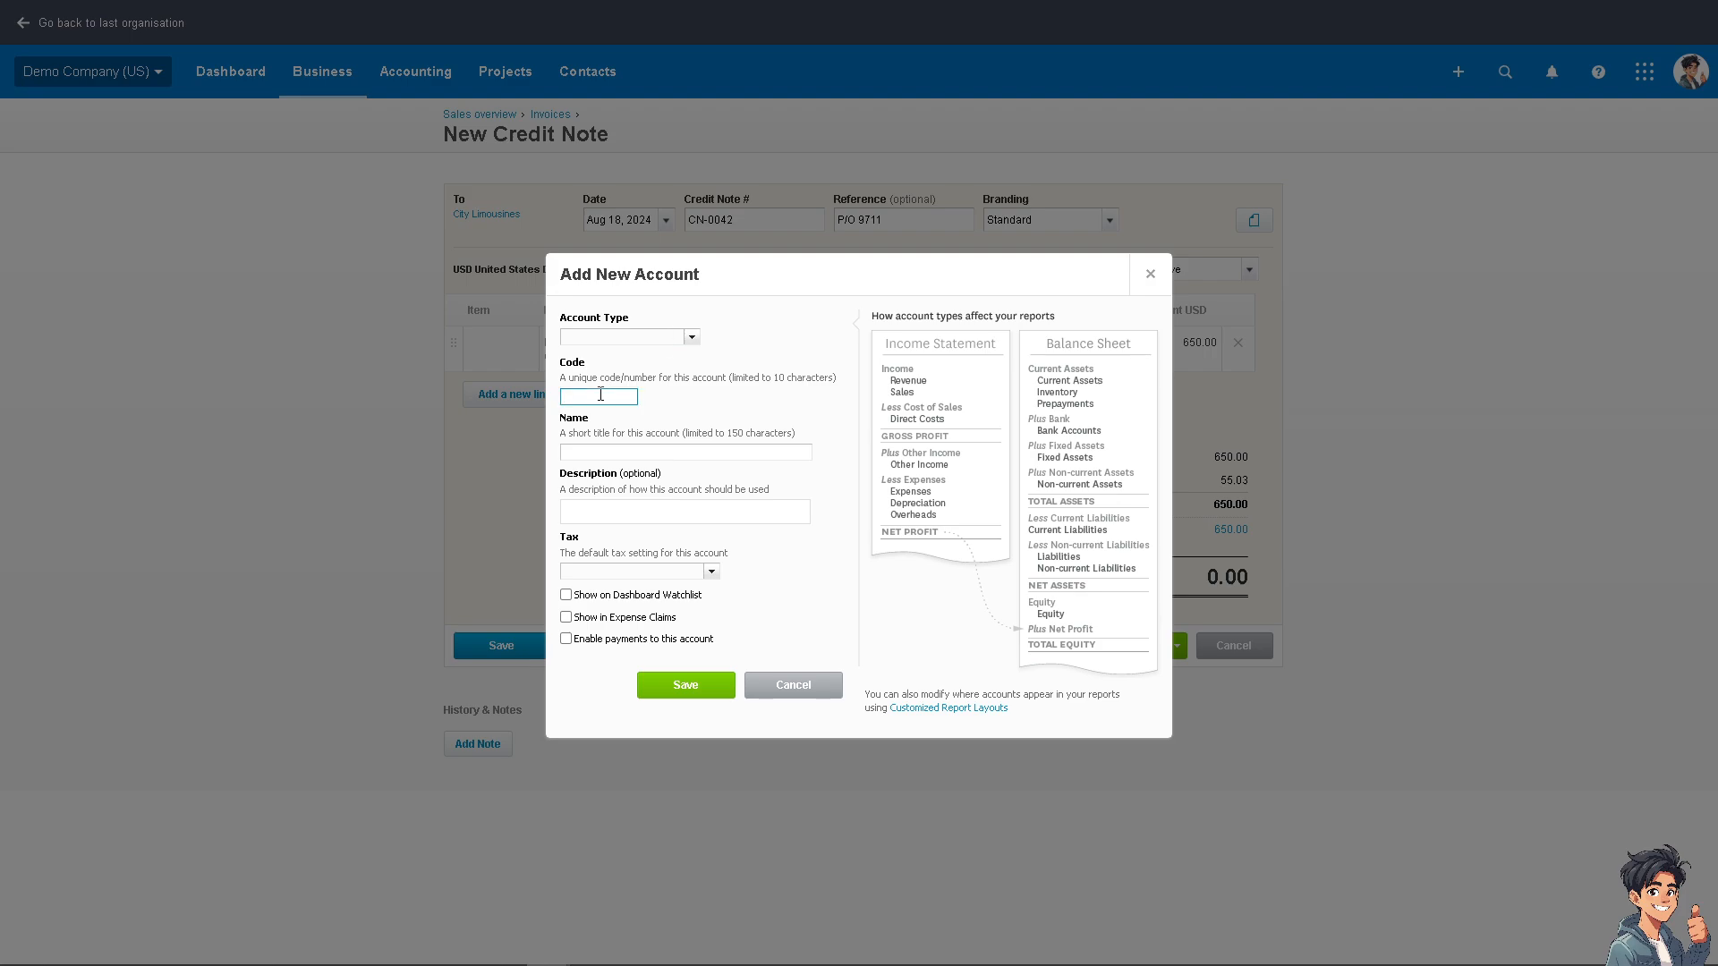
pyautogui.write('420')
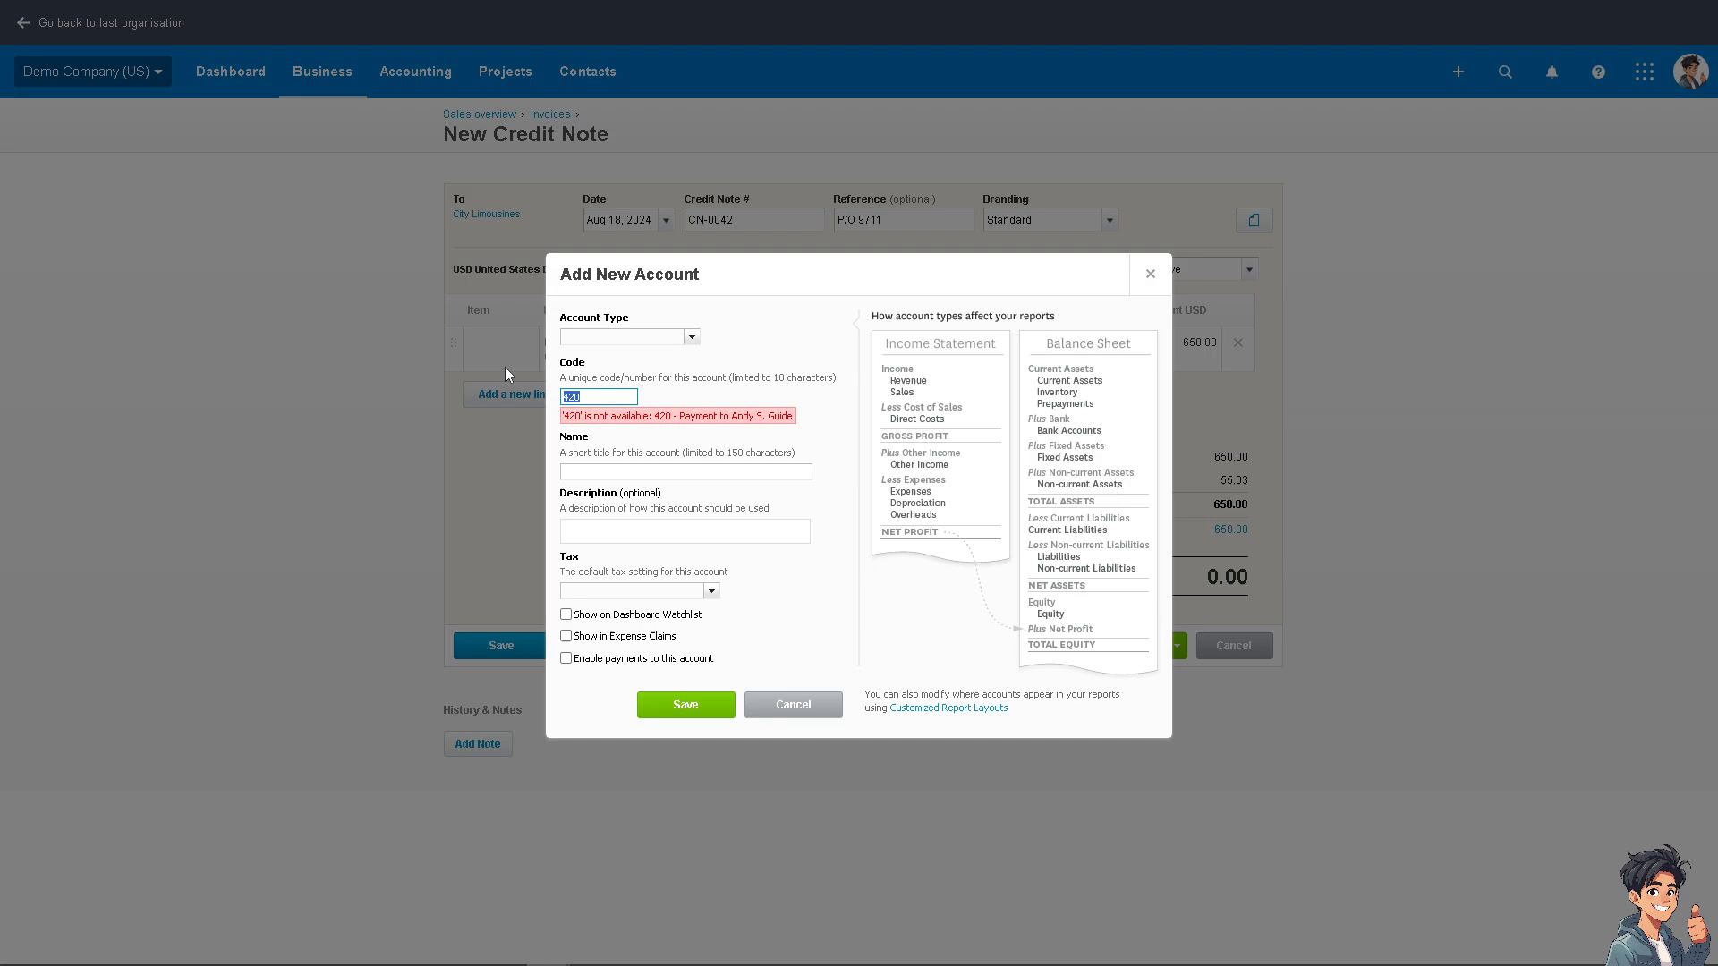
pyautogui.write('69')
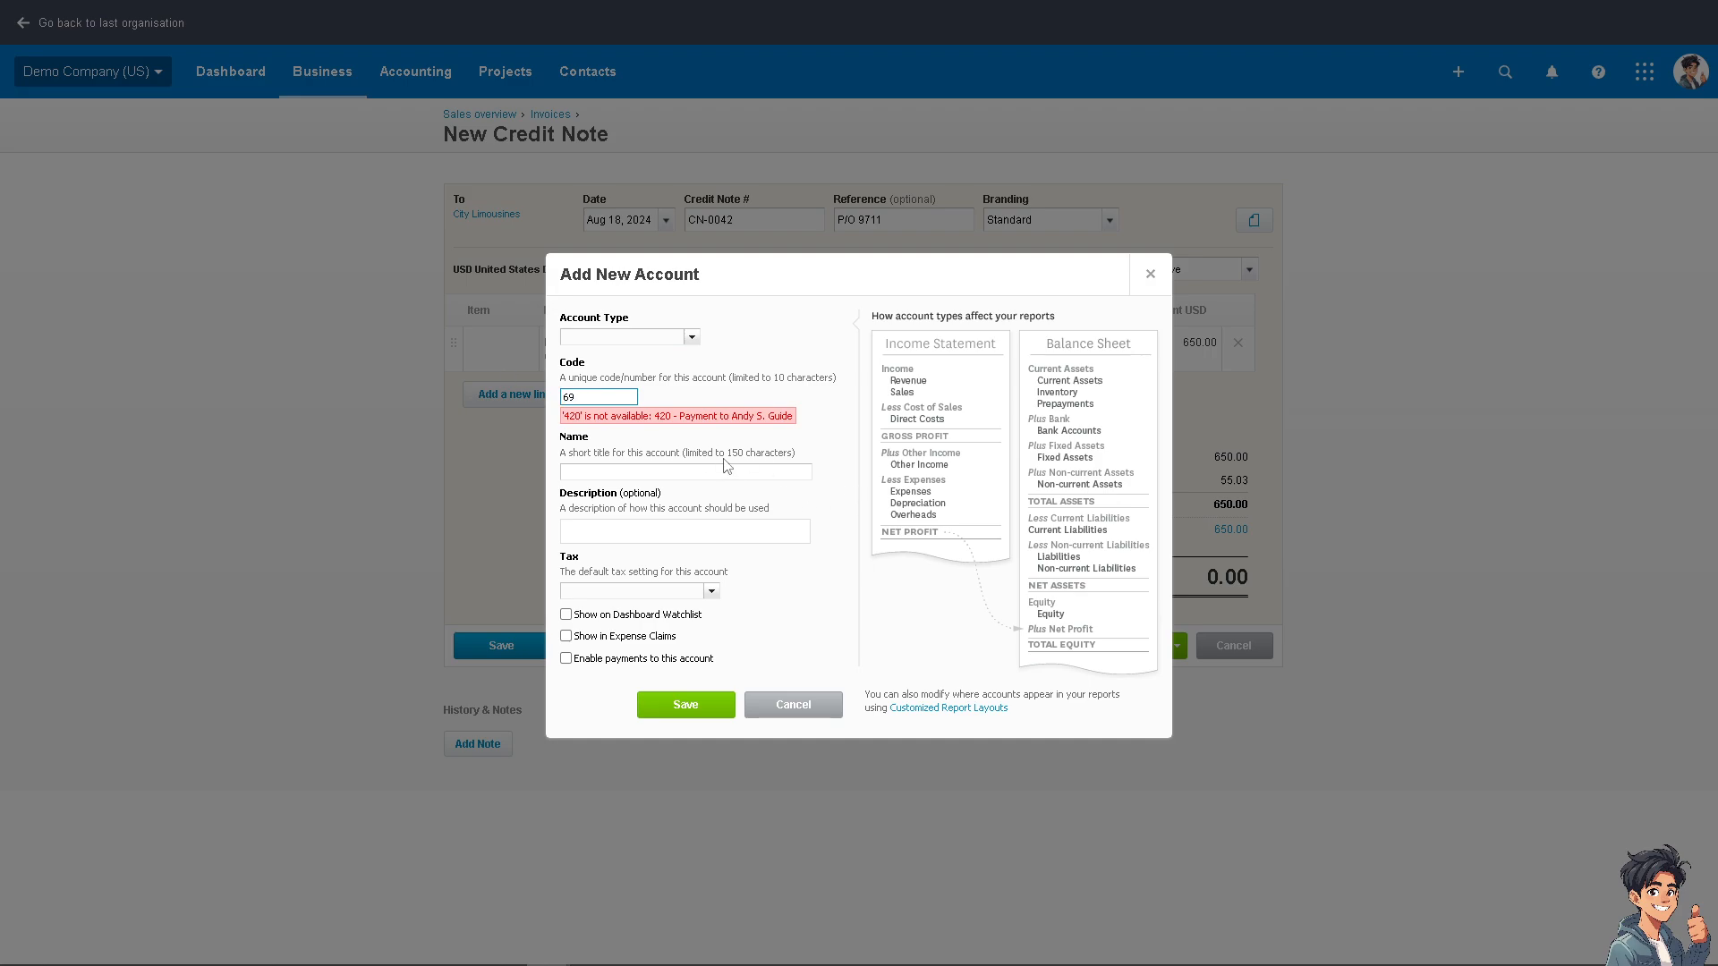
pyautogui.write('How to write off a bad debt in Xero')
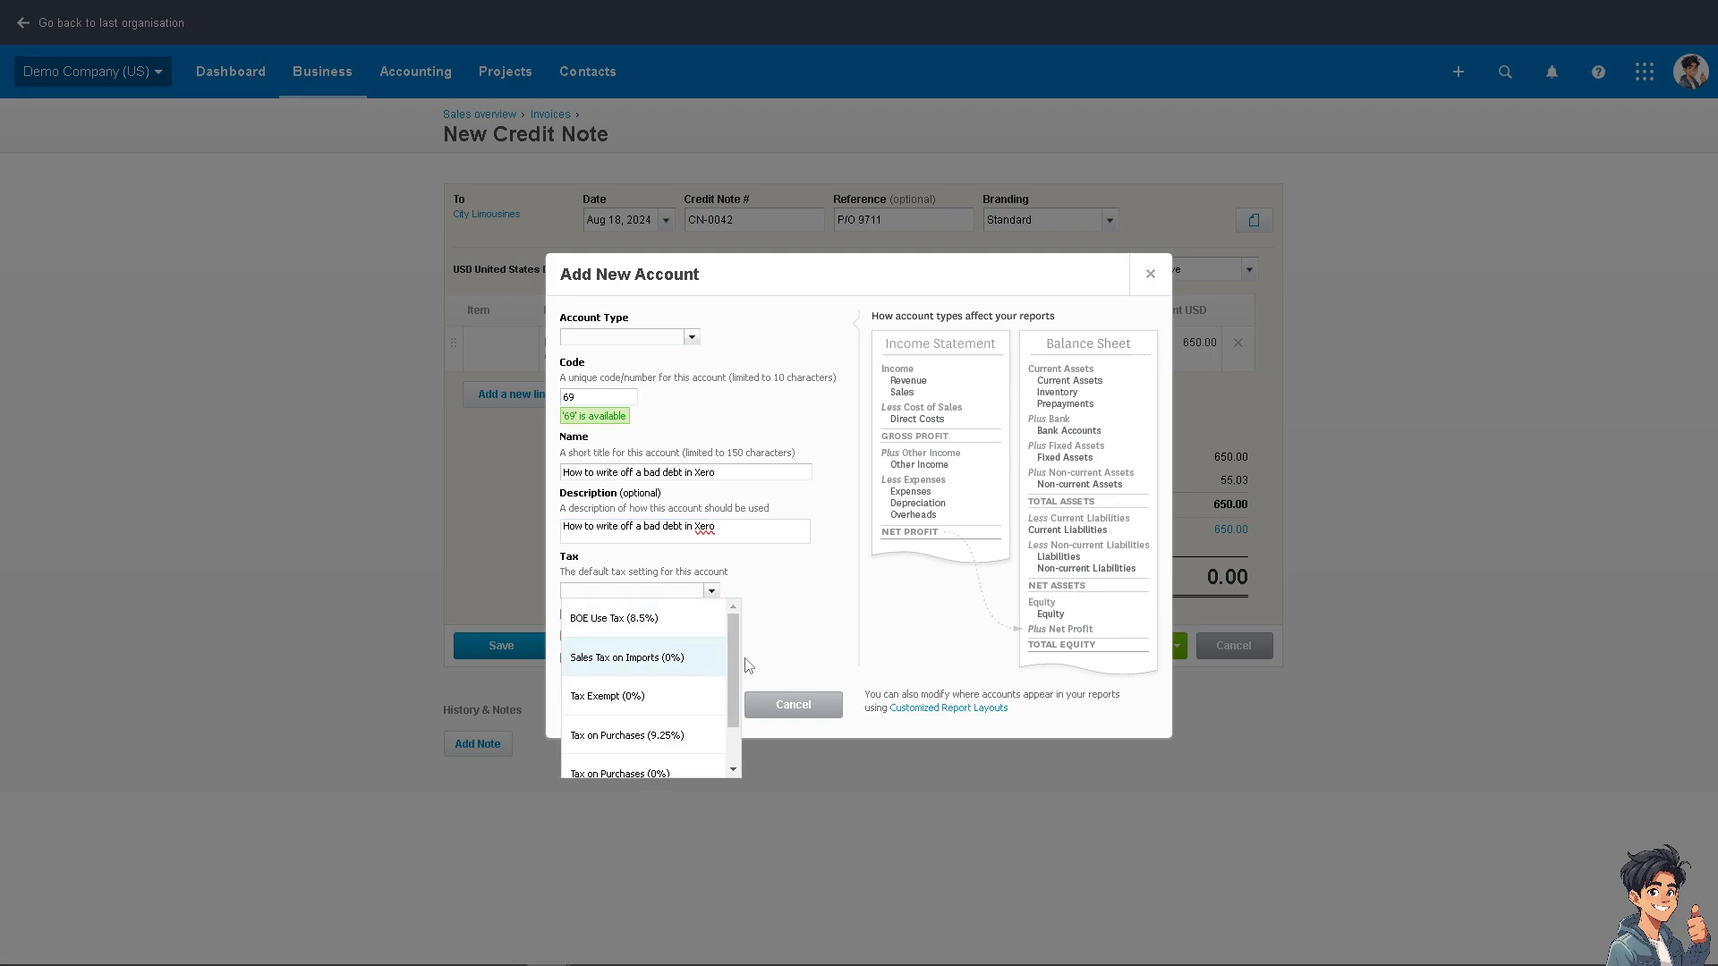
# Set Tax Exempt (0%), tick Watchlist, Expense Claims and Enable payments, save — rejected without account type.
pyautogui.scroll(-3)
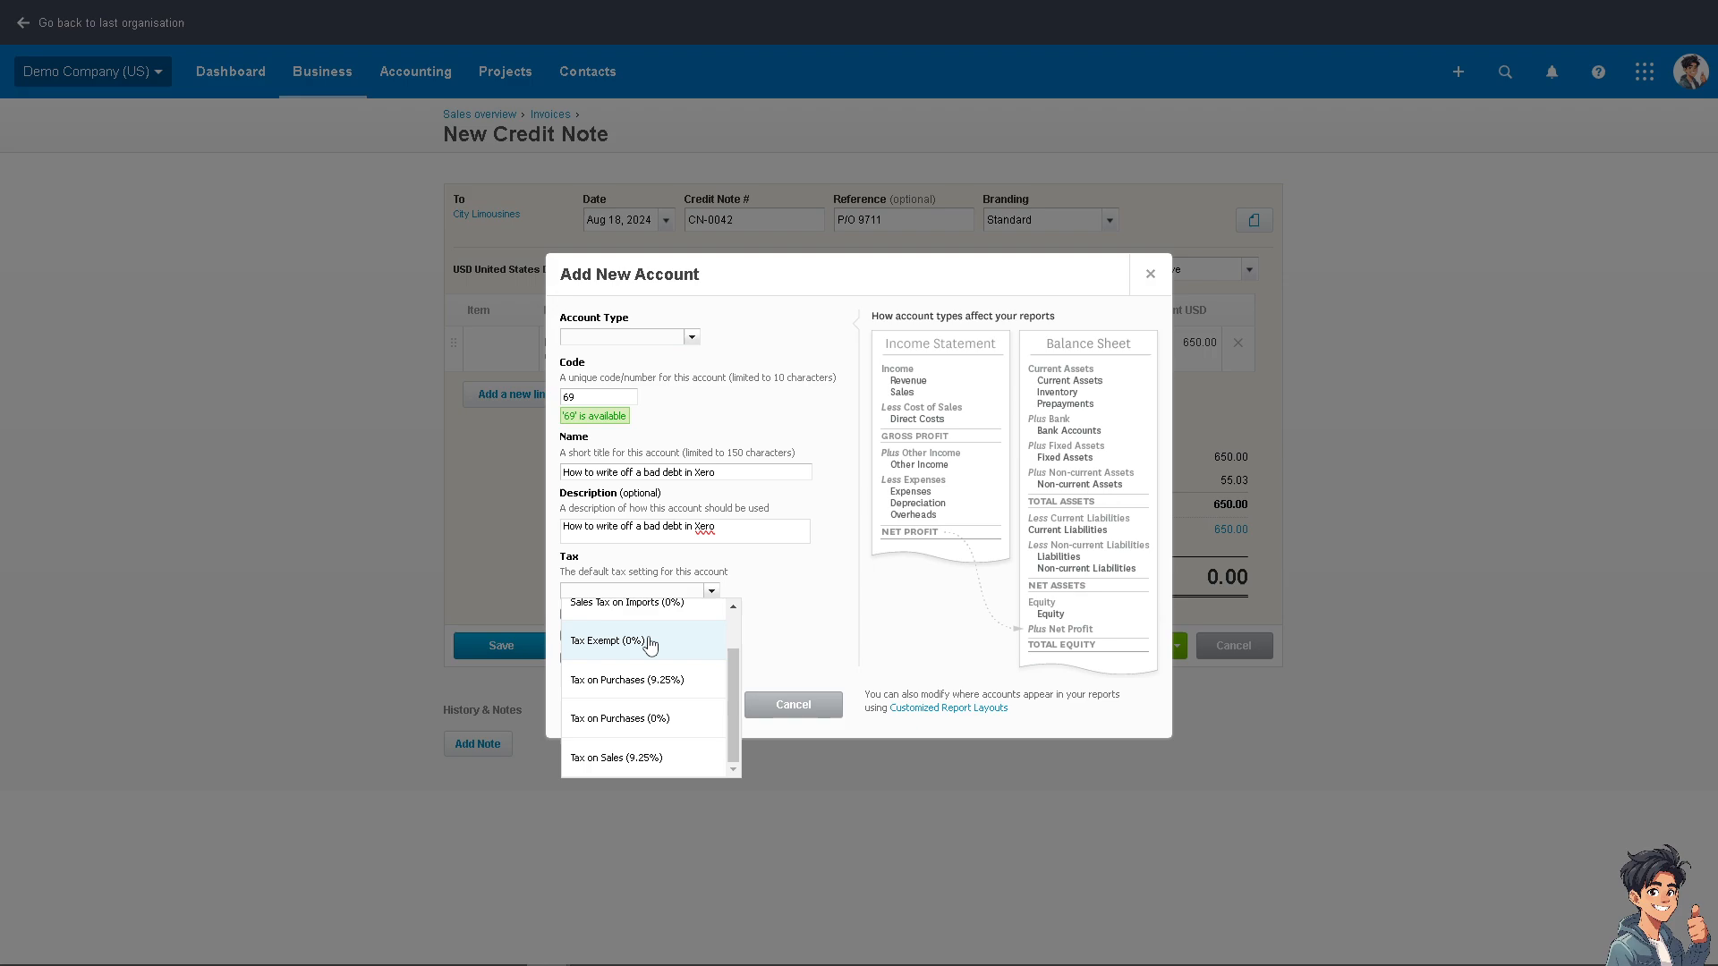
pyautogui.click(614, 640)
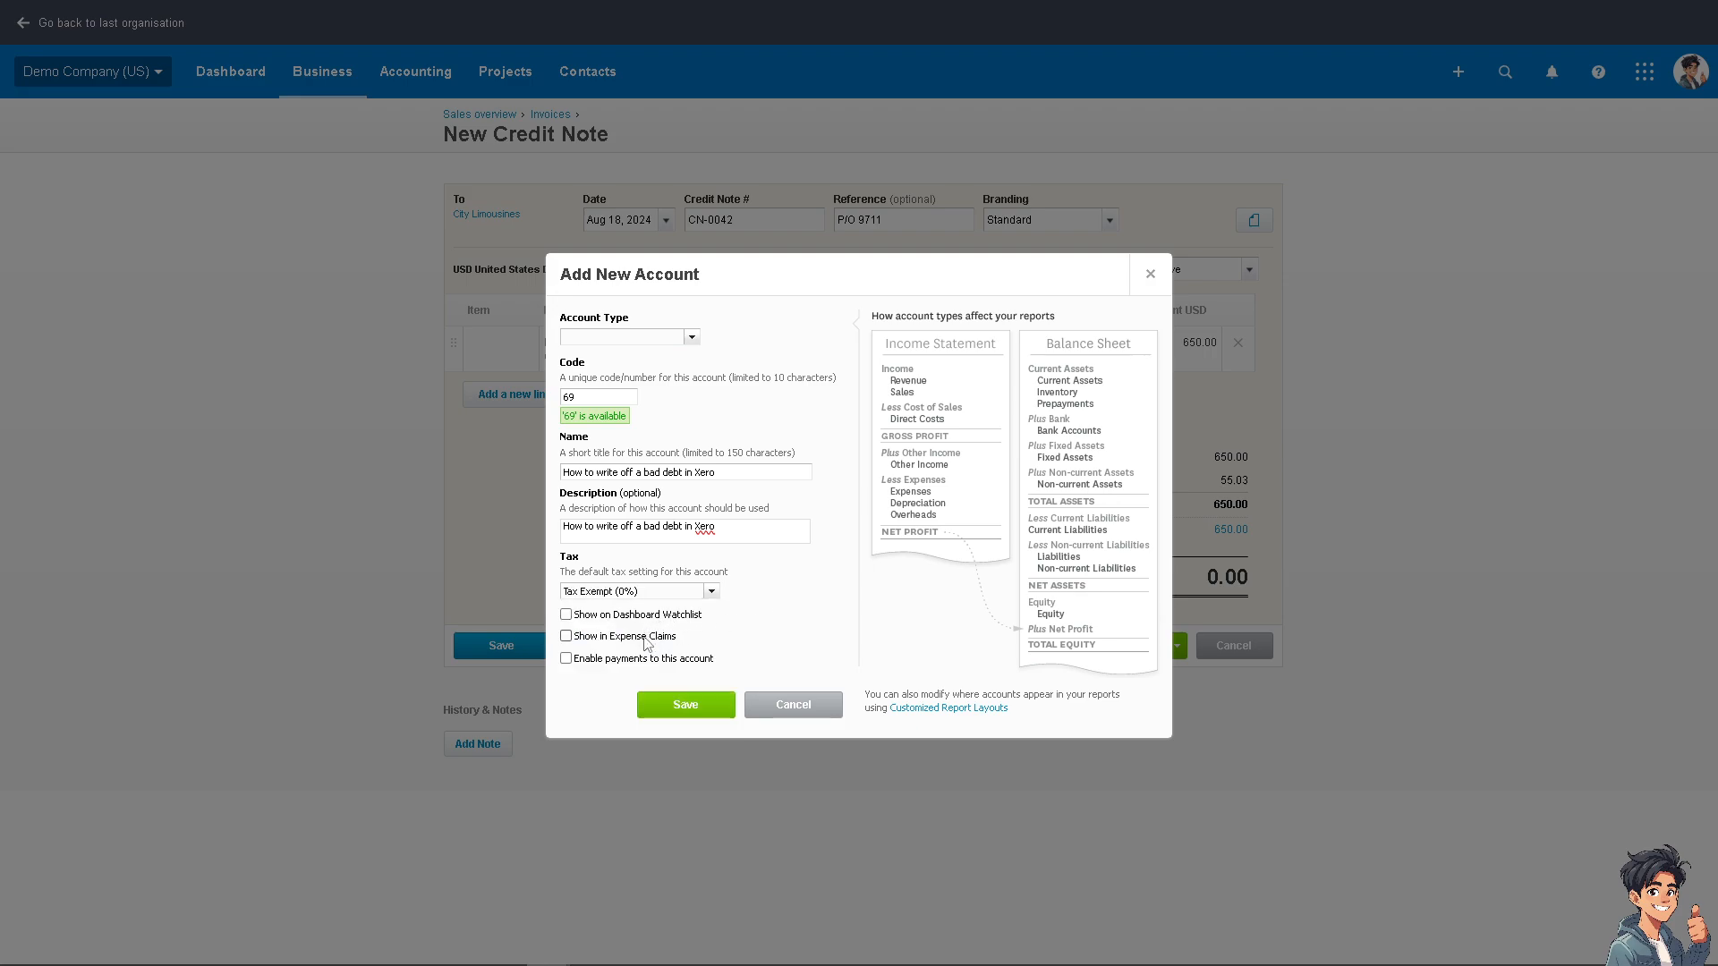
pyautogui.click(567, 613)
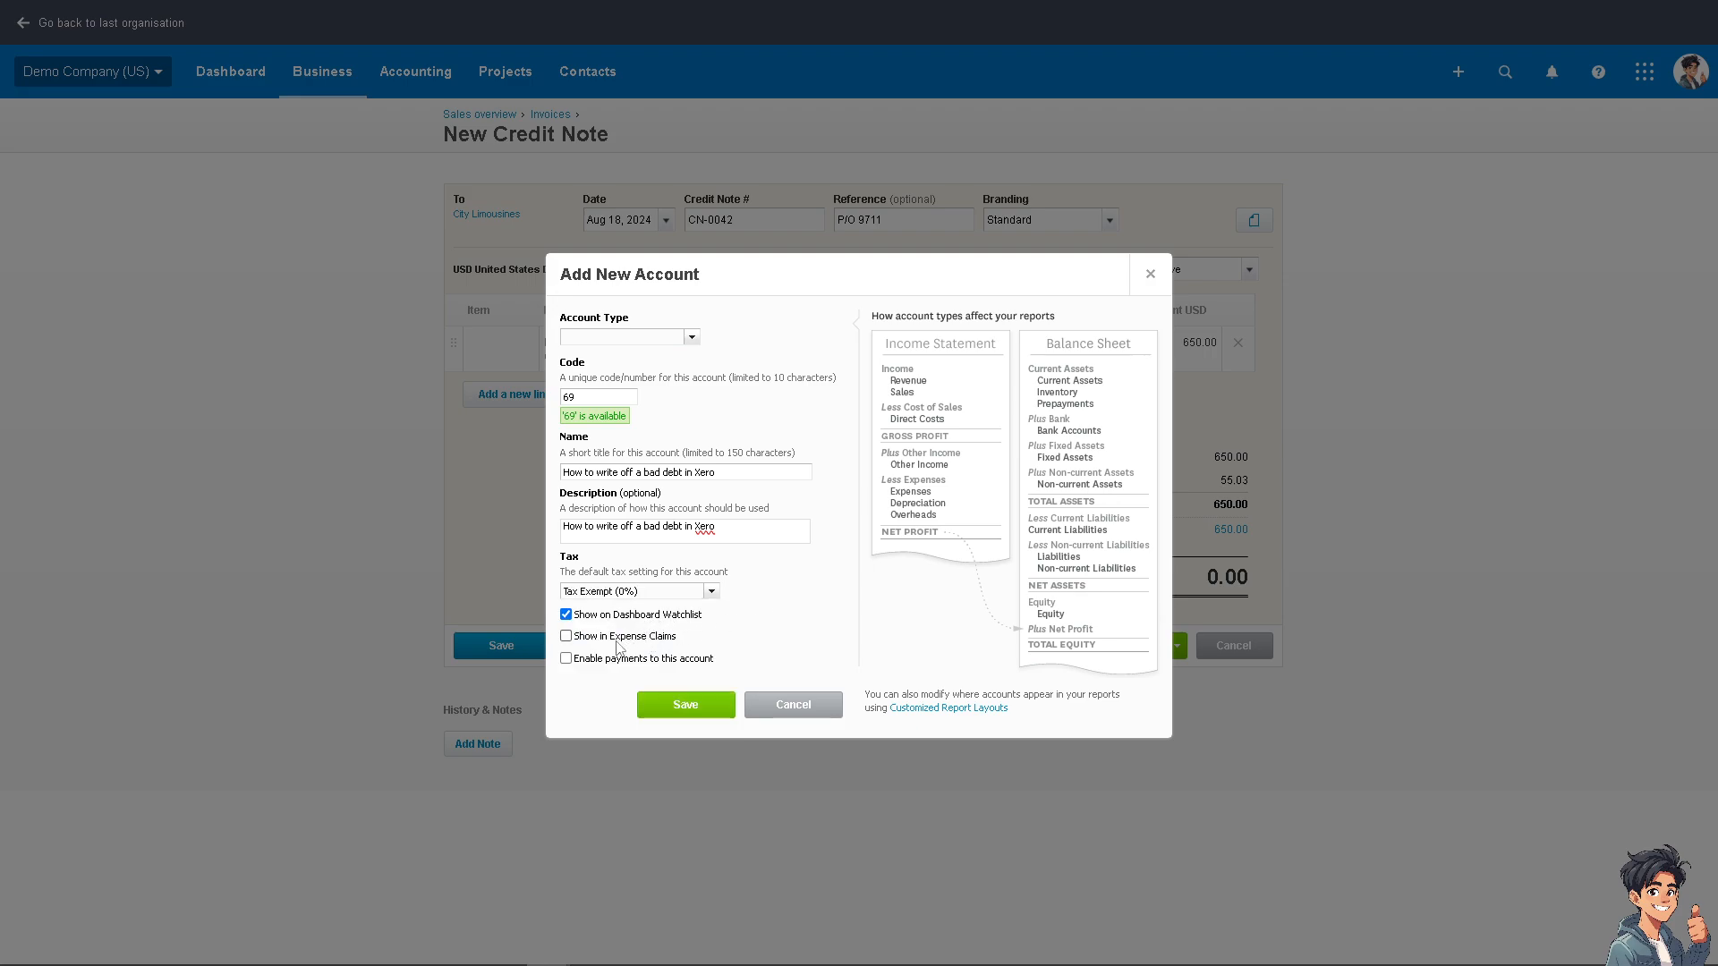
pyautogui.click(567, 637)
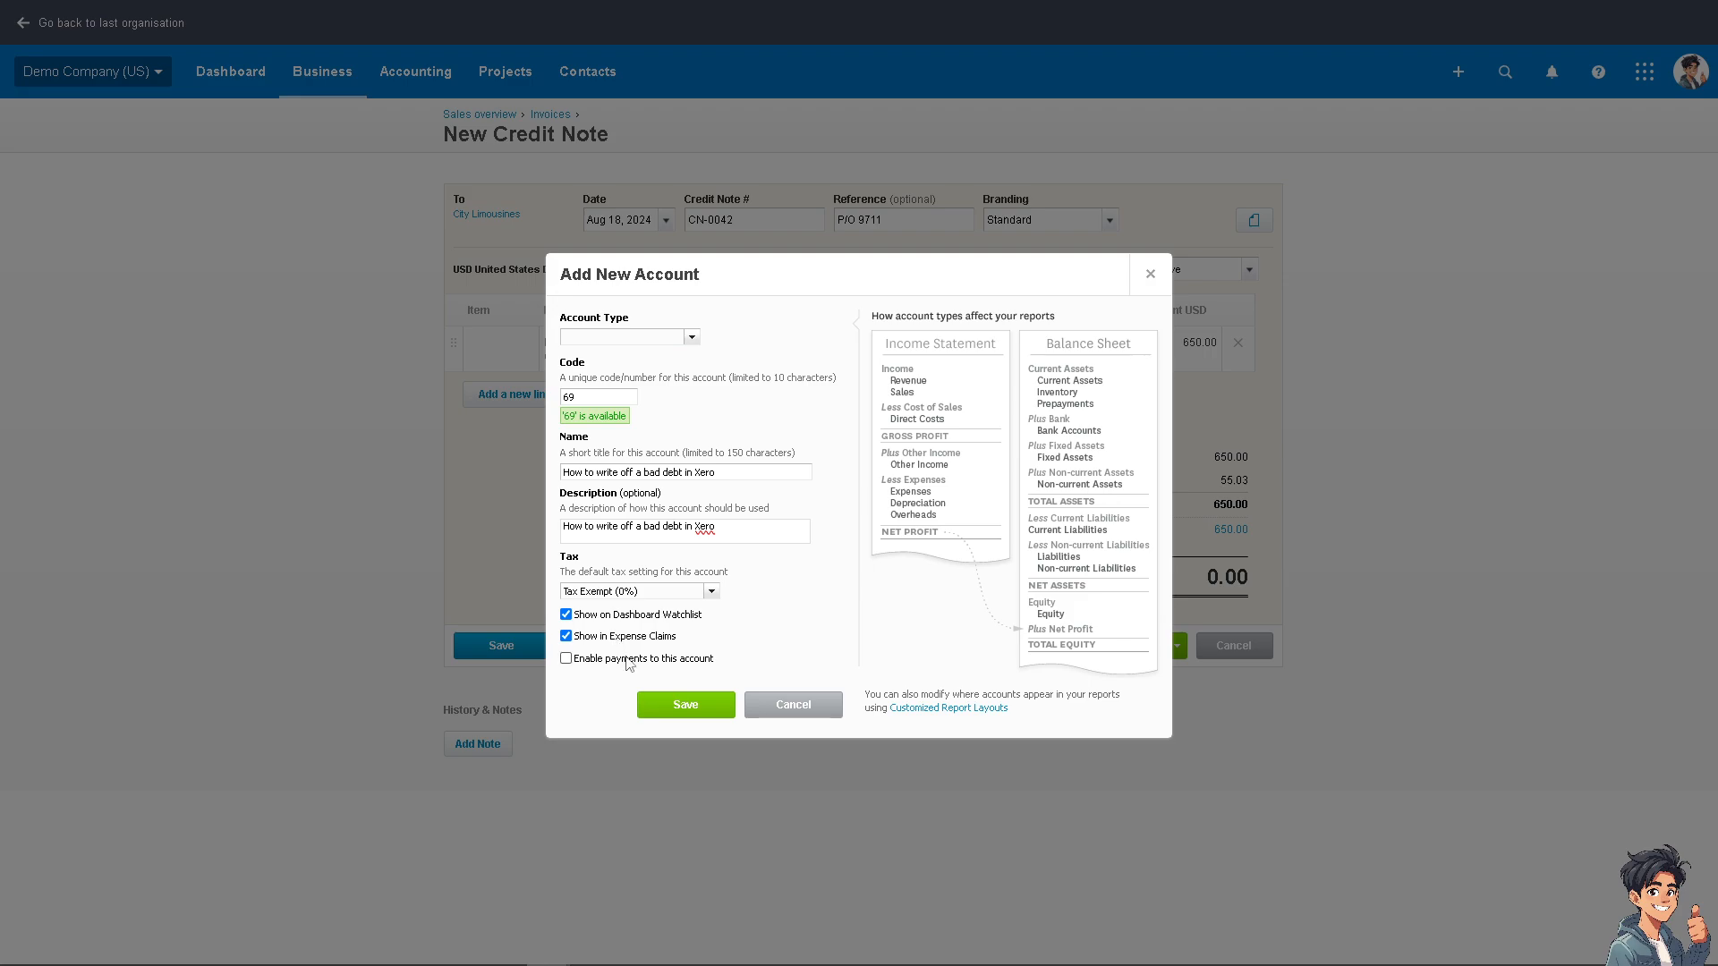
pyautogui.click(567, 658)
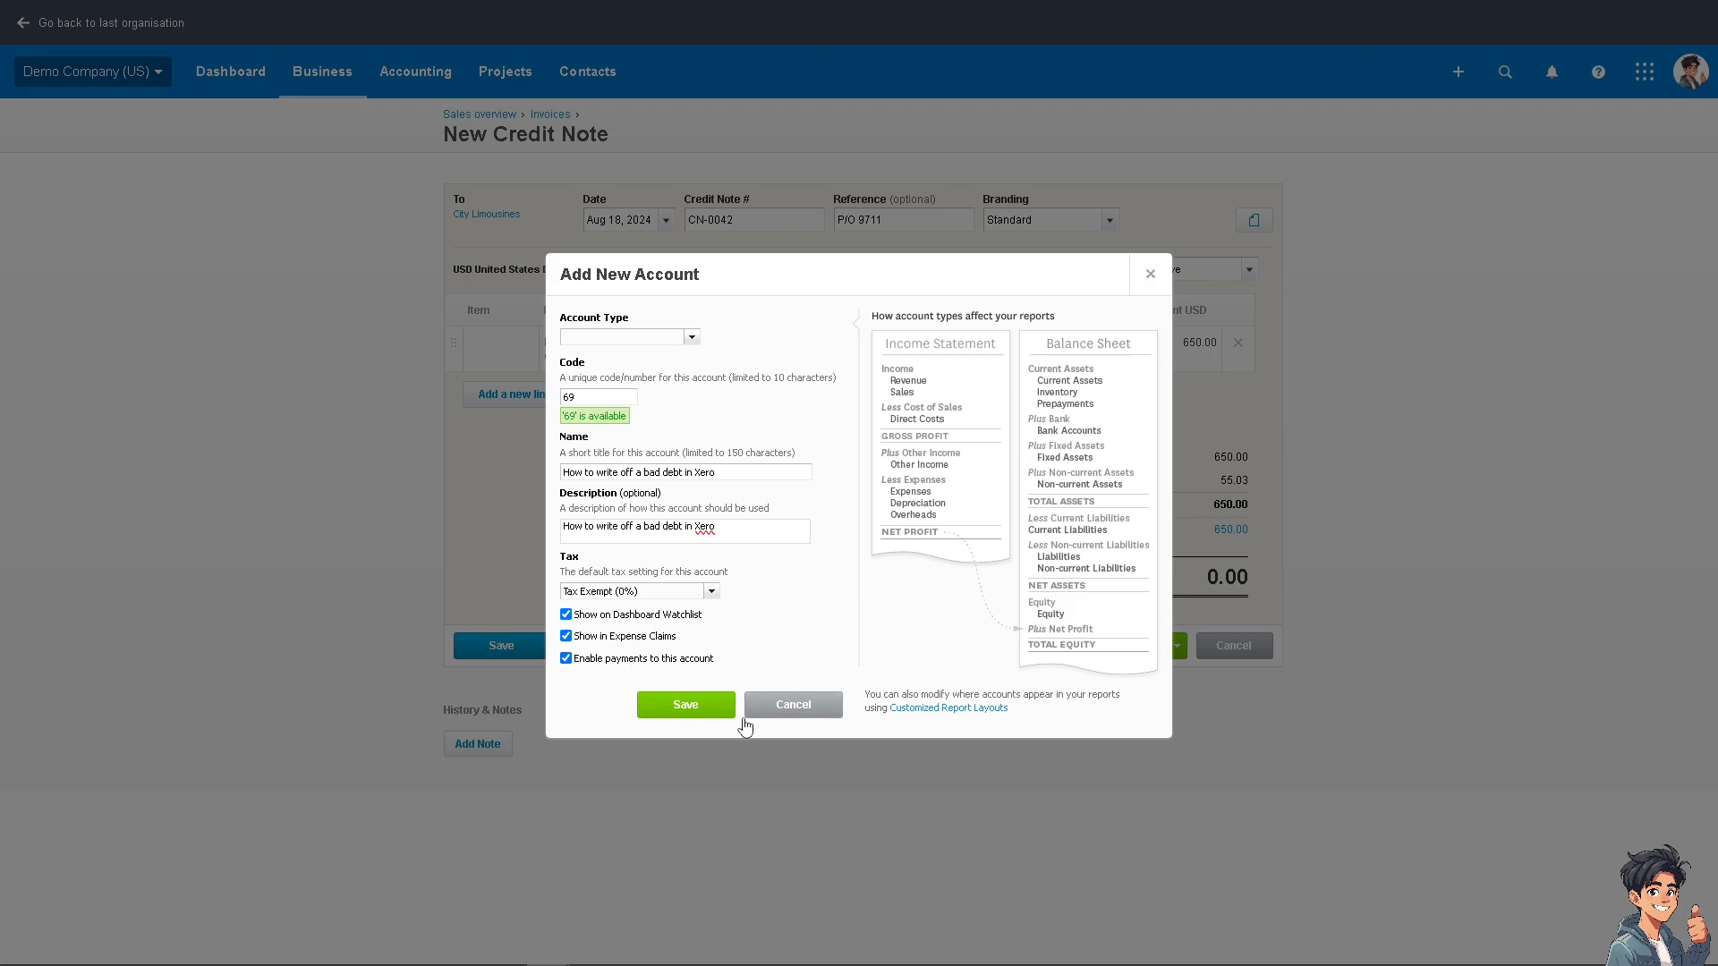
pyautogui.click(685, 705)
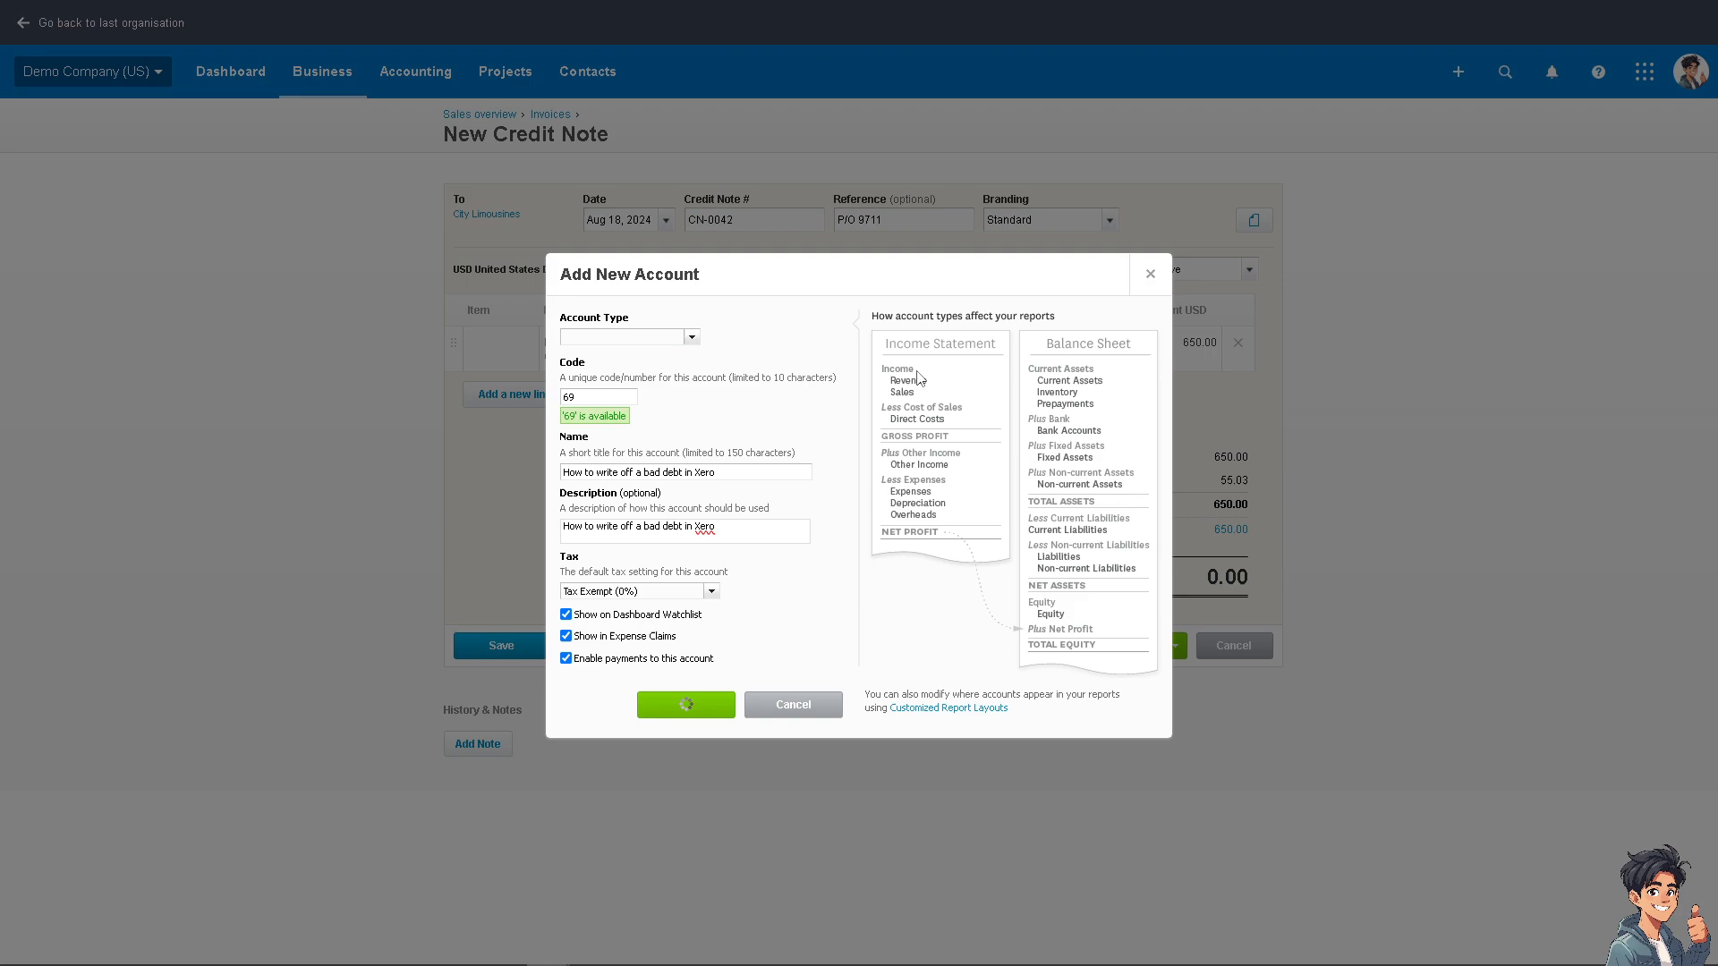
pyautogui.click(685, 705)
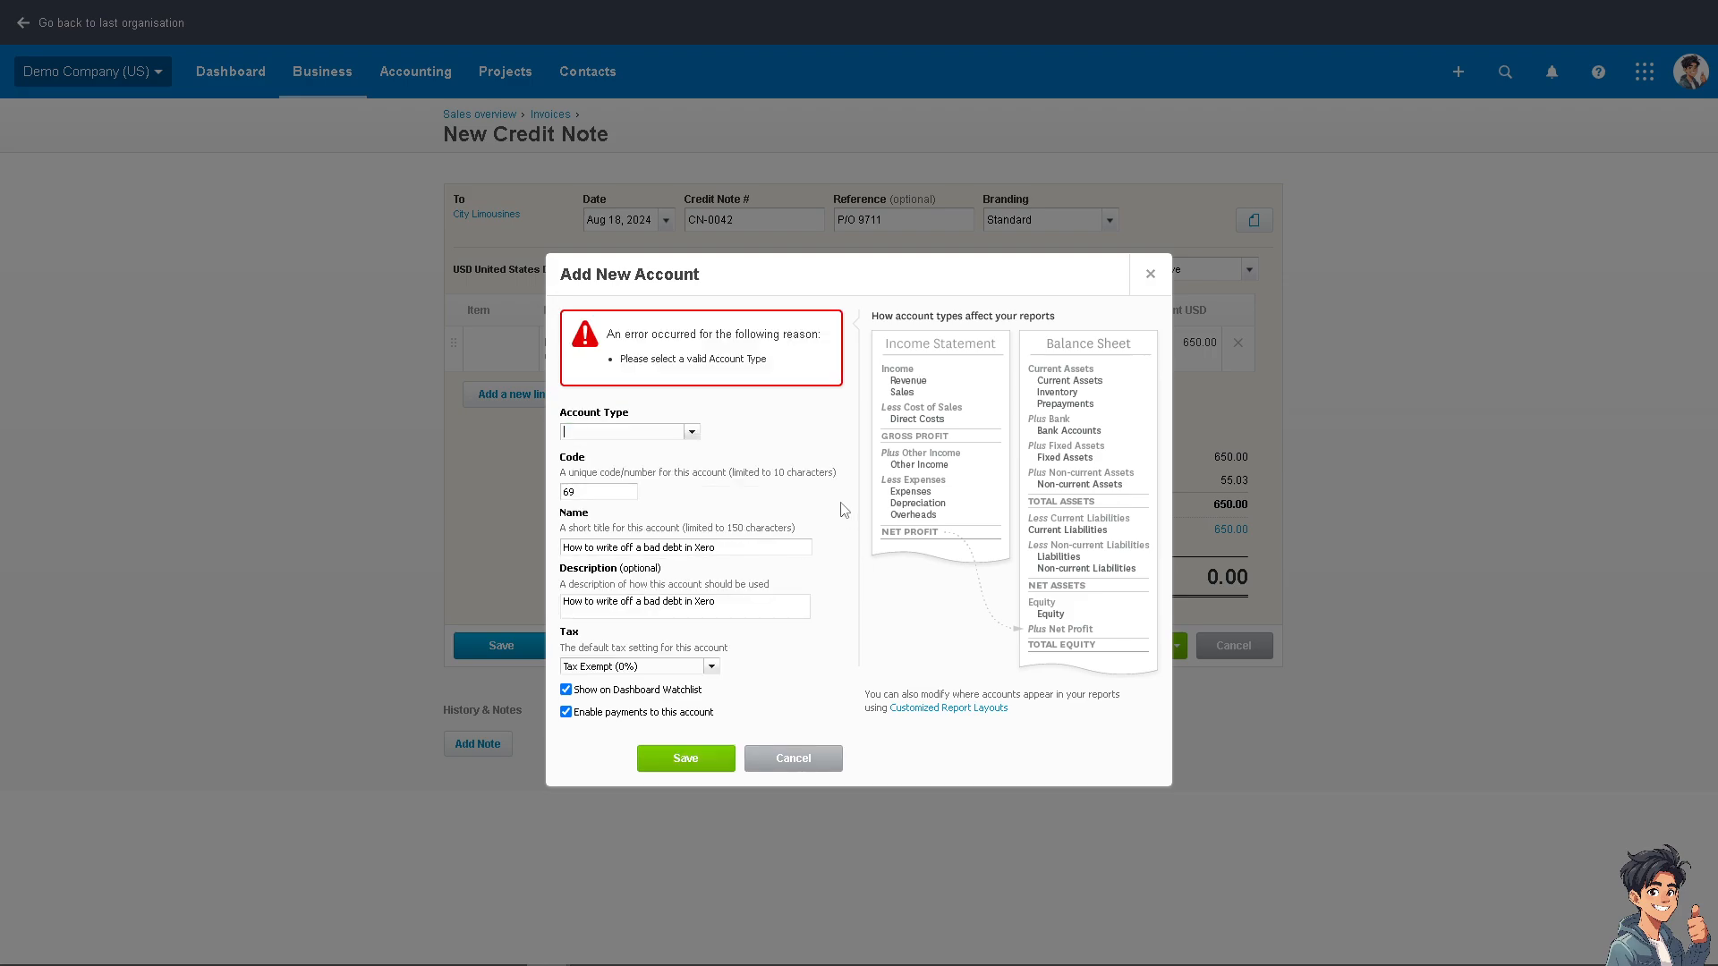